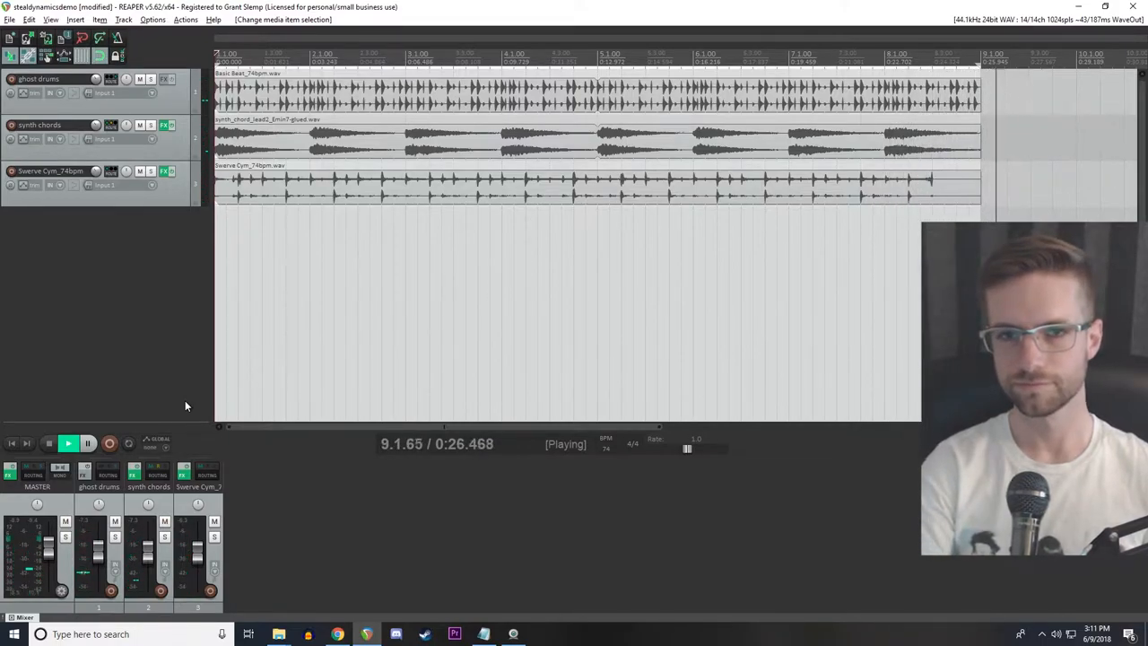
Step: Stop playback of the finished sidechain demo project
{"action": "left_click", "coordinate": [49, 443]}
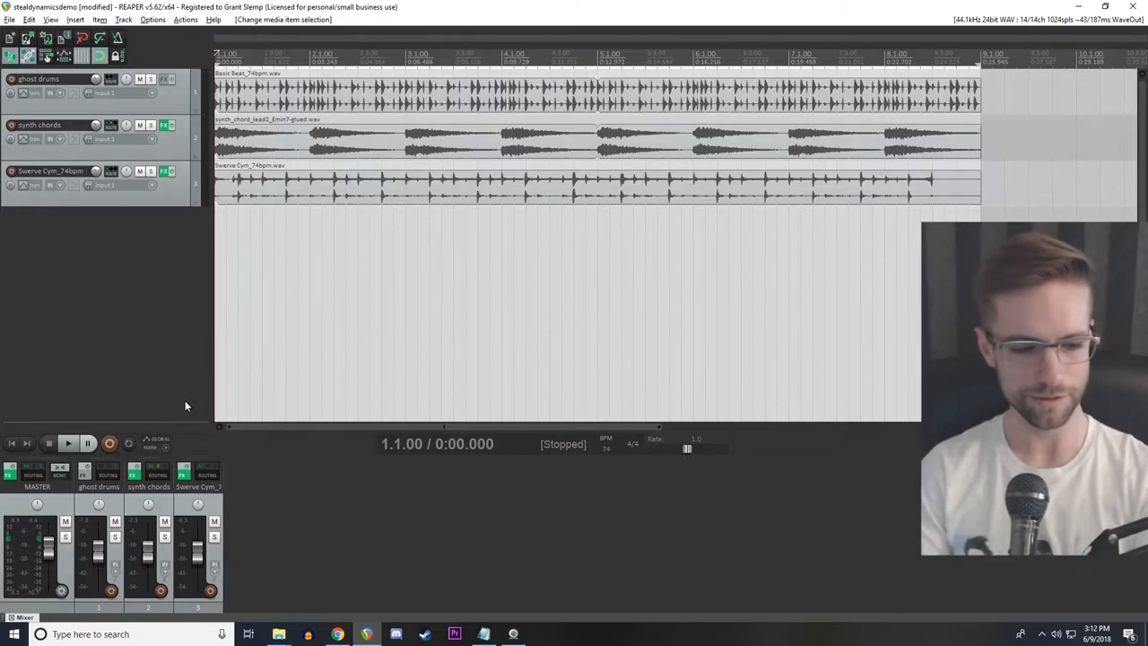
{"action": "mouse_move", "coordinate": [171, 380]}
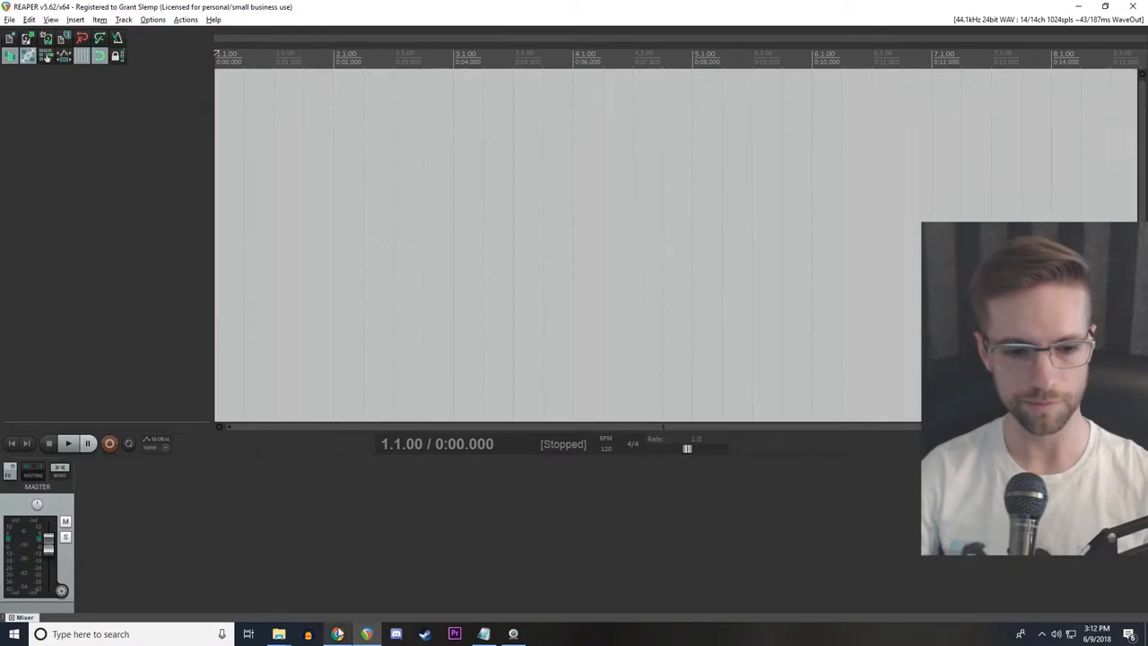
Step: Show the Ivo Shandor I pack page and scroll its beat-loop list into view
{"action": "left_click", "coordinate": [337, 635]}
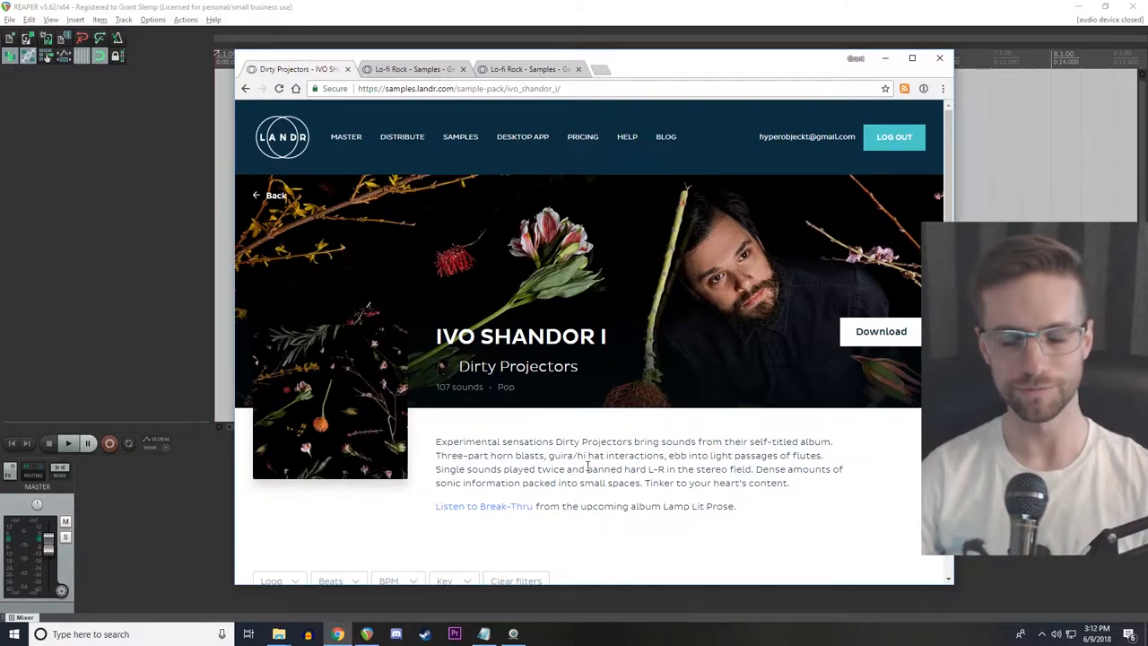
{"action": "scroll", "scroll_direction": "down", "scroll_amount": 3}
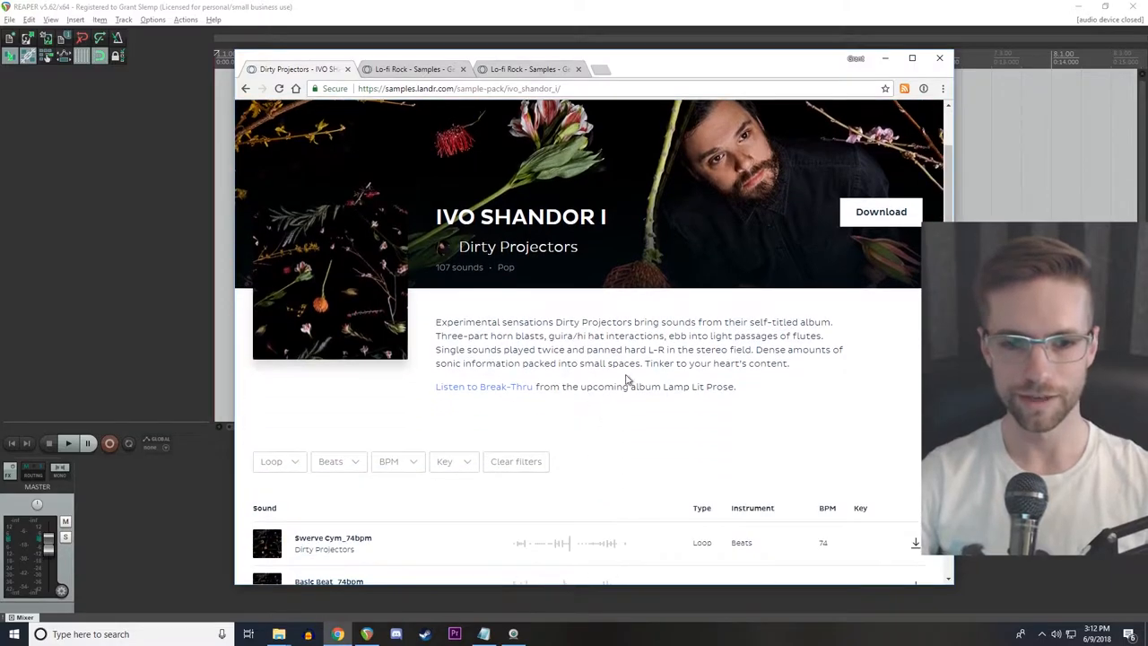
{"action": "scroll", "scroll_direction": "up", "scroll_amount": 3}
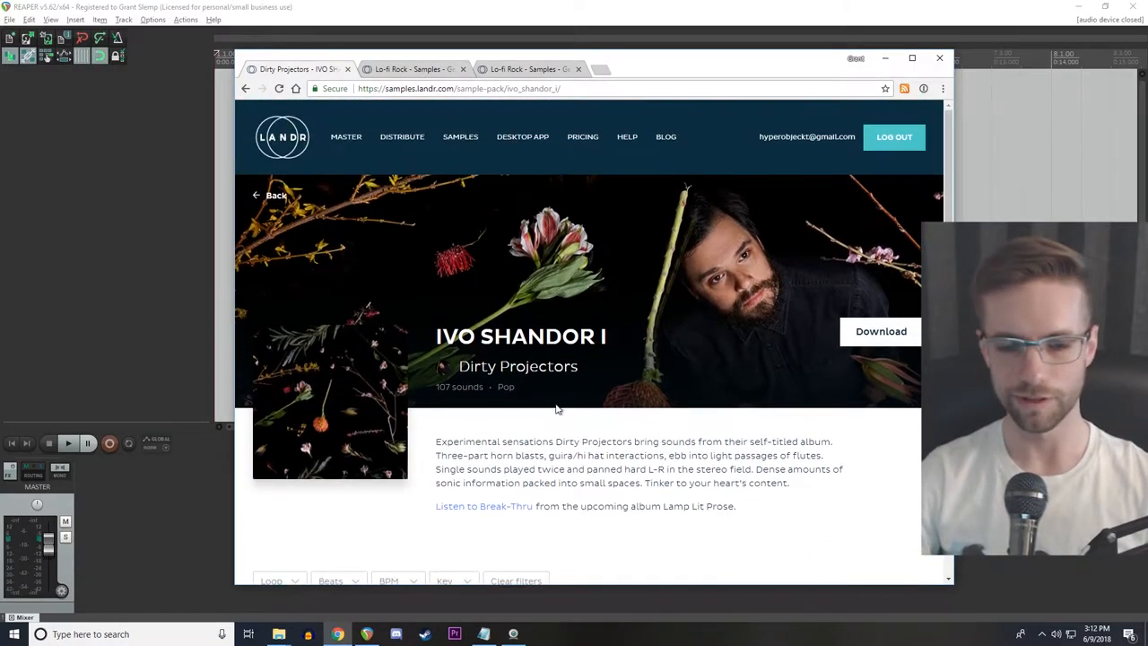
{"action": "scroll", "scroll_direction": "down", "scroll_amount": 3}
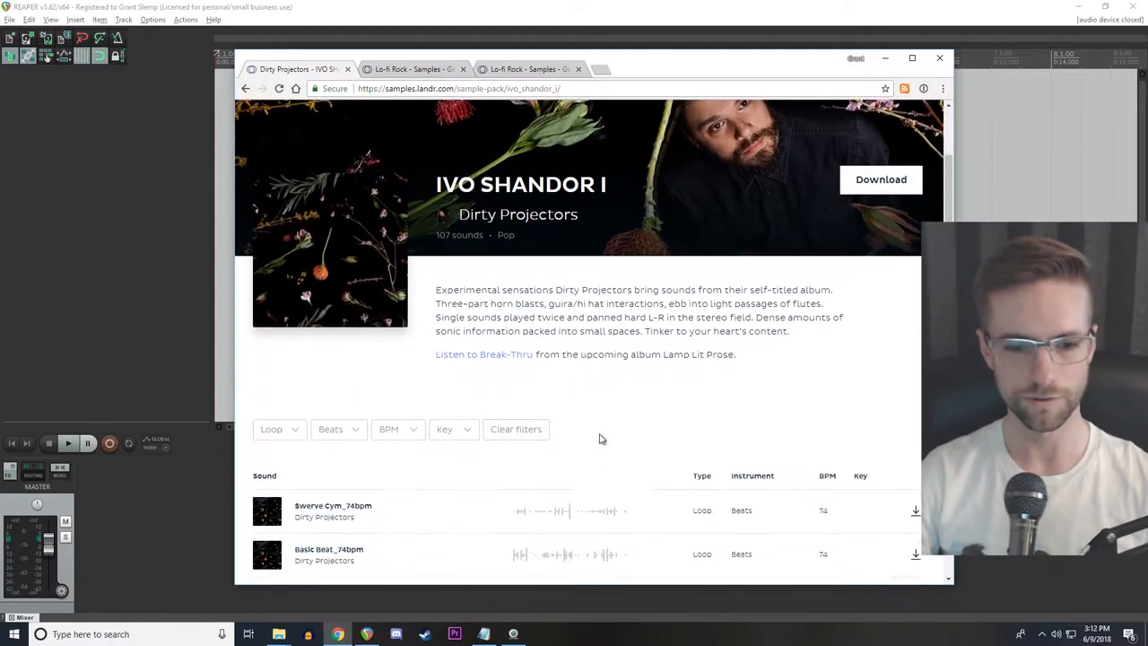
{"action": "scroll", "scroll_direction": "down", "scroll_amount": 3}
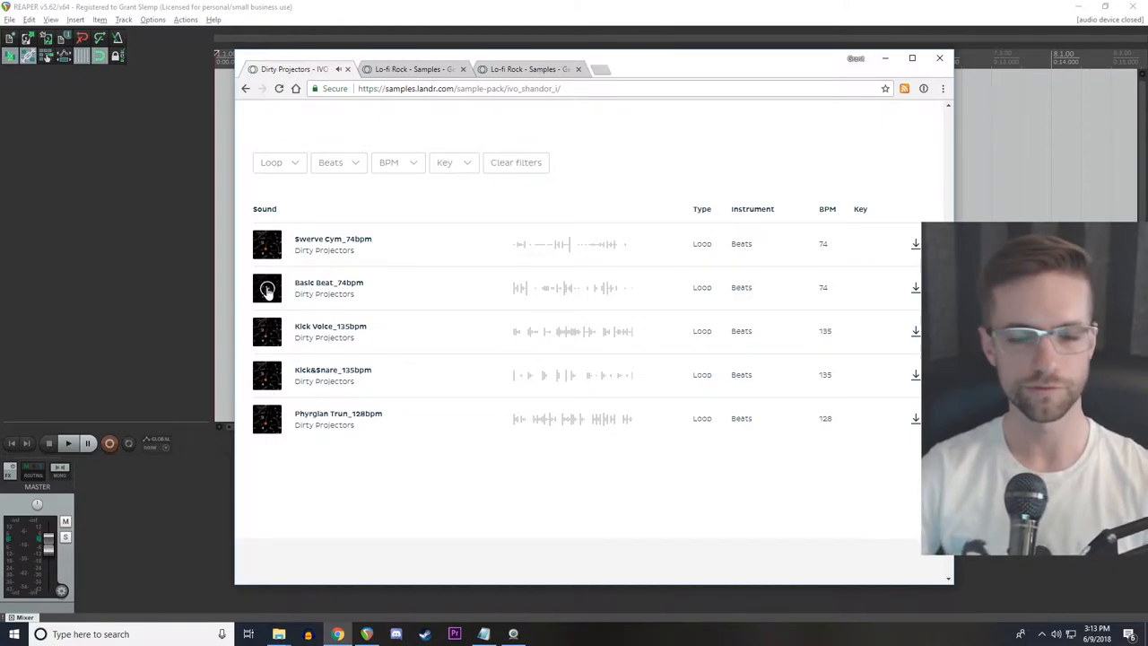
{"action": "mouse_move", "coordinate": [373, 146]}
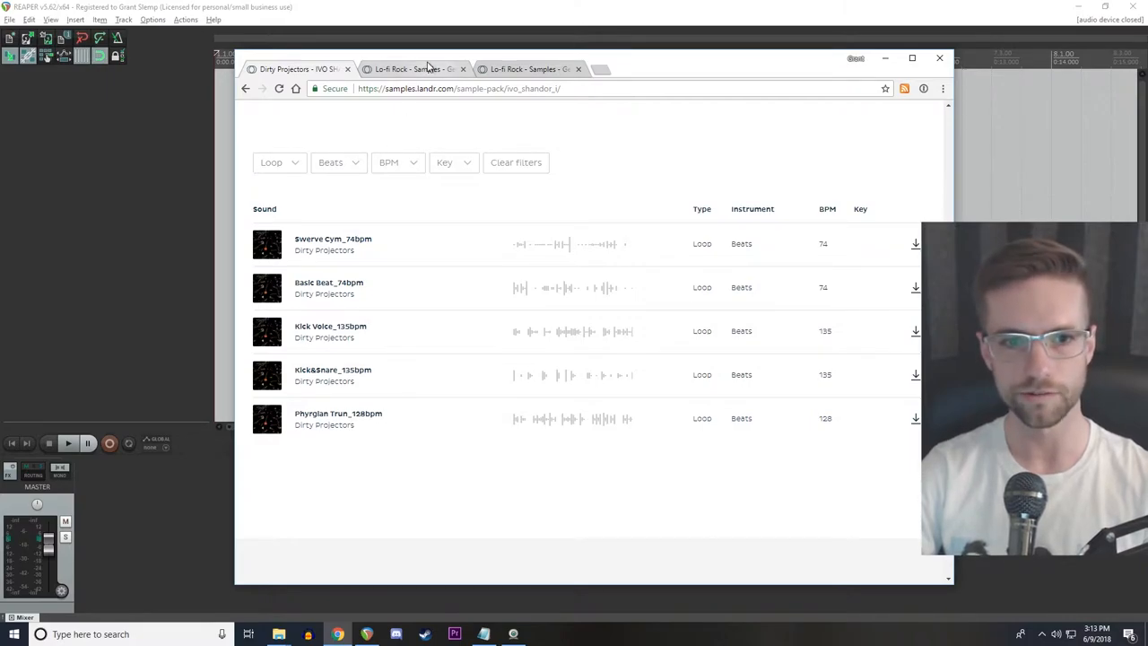
Step: Audition the synth_chord_lead3_Fmaj7 sample on the Lo-fi Rock pack page
{"action": "left_click", "coordinate": [409, 68]}
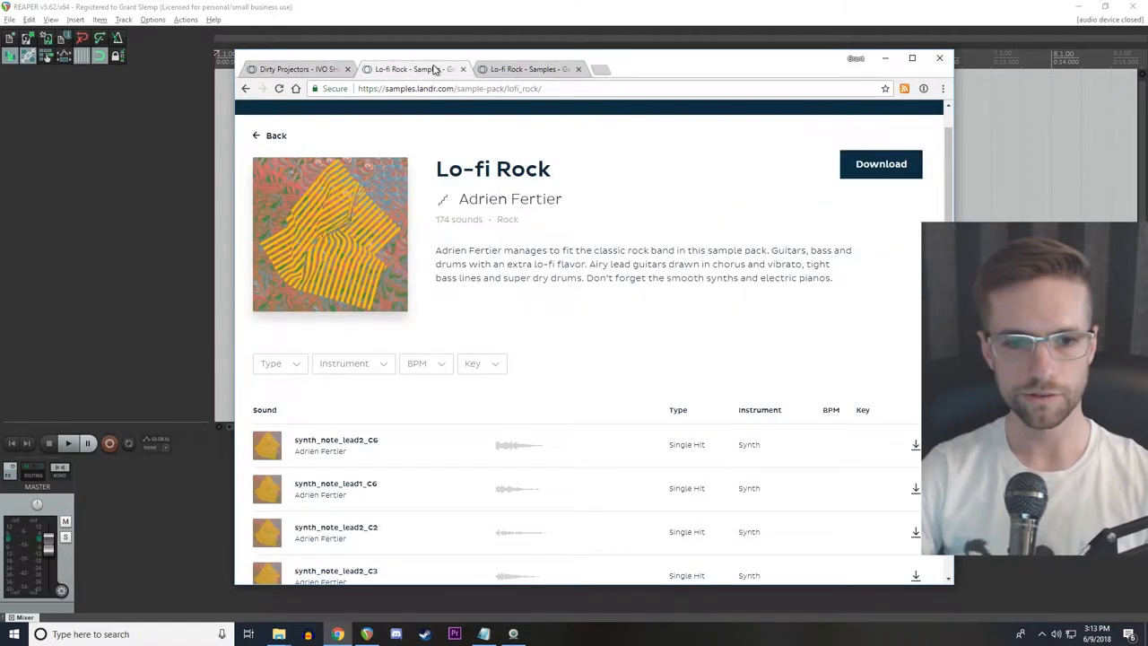
{"action": "mouse_move", "coordinate": [607, 316]}
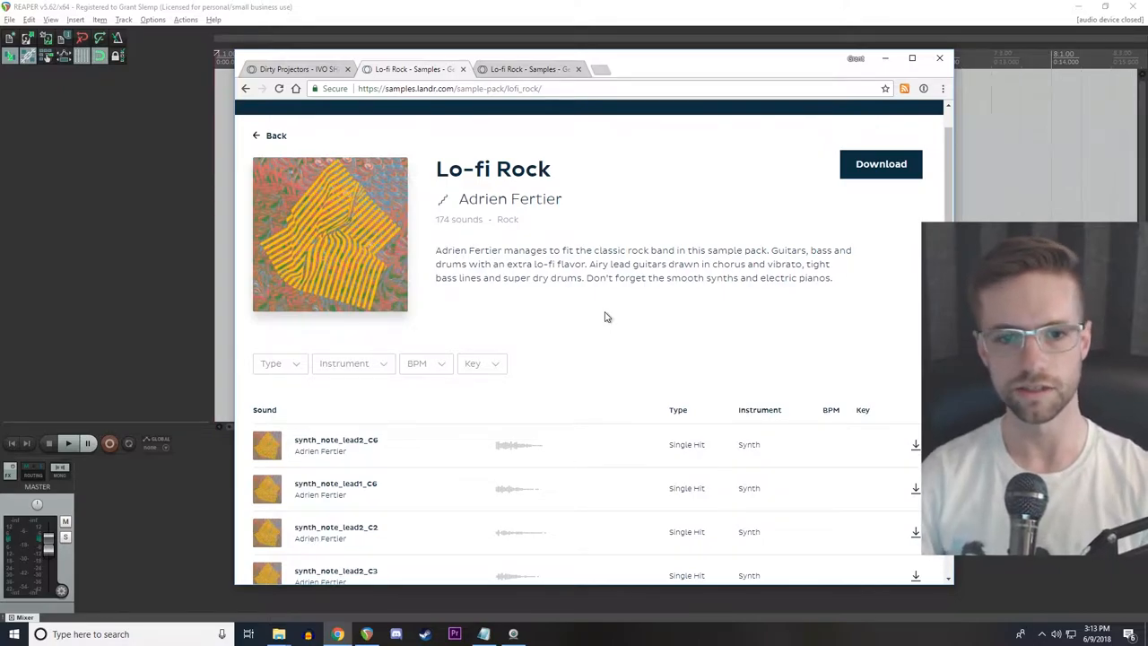
{"action": "mouse_move", "coordinate": [589, 314]}
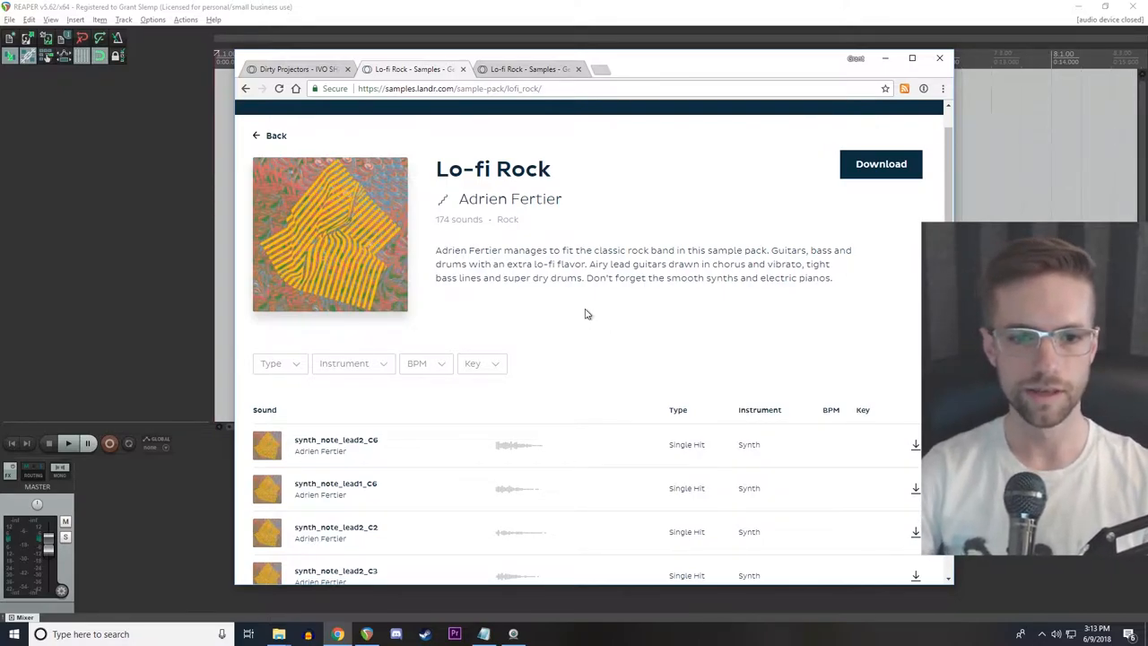
{"action": "mouse_move", "coordinate": [538, 244]}
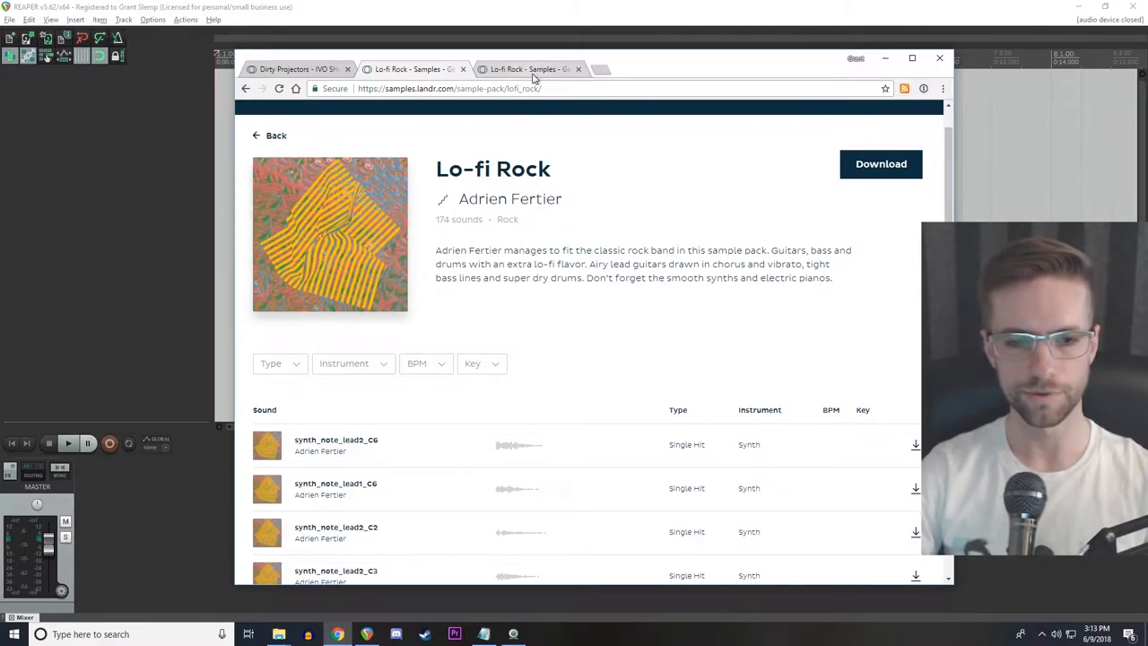
{"action": "scroll", "scroll_direction": "down", "scroll_amount": 3}
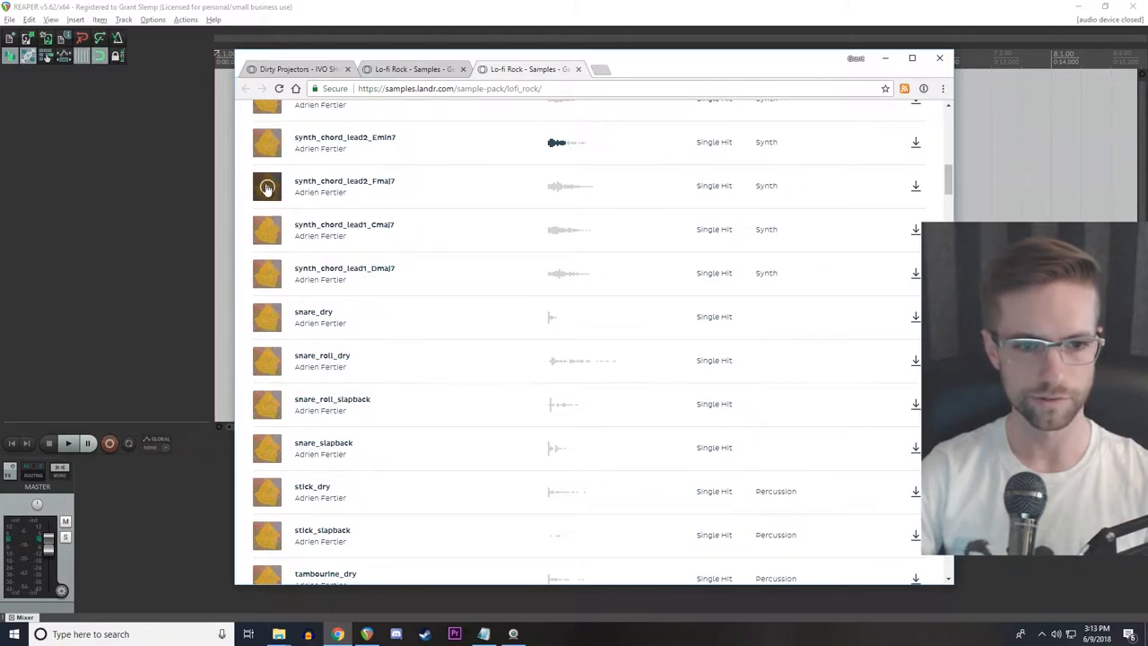
{"action": "left_click", "coordinate": [267, 185]}
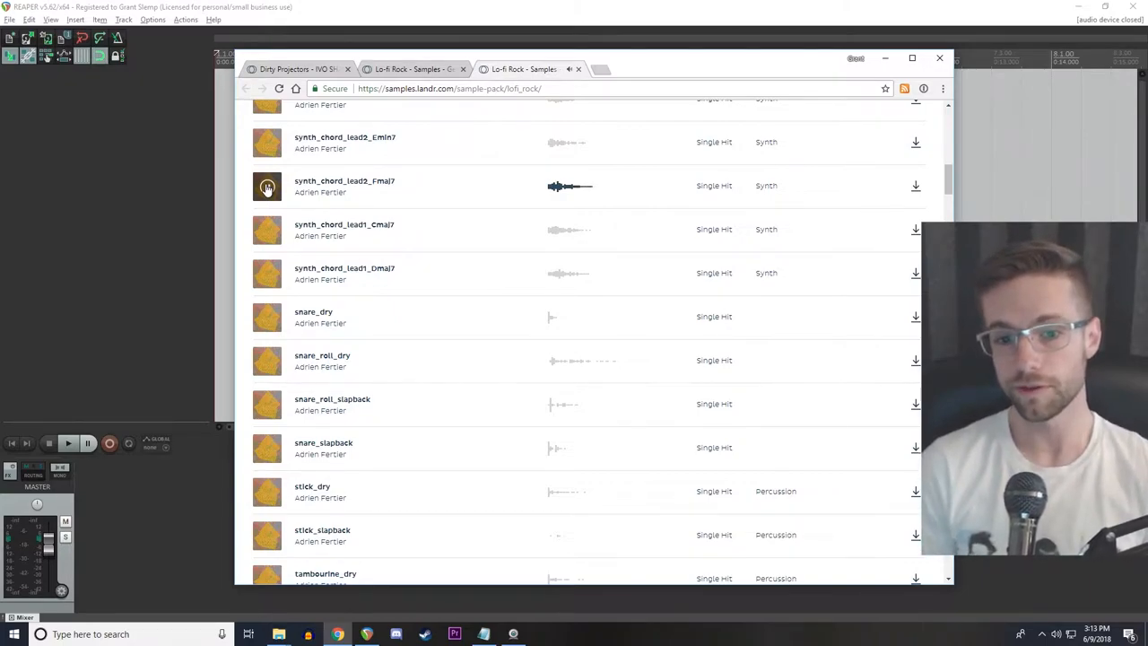
{"action": "left_click", "coordinate": [268, 185]}
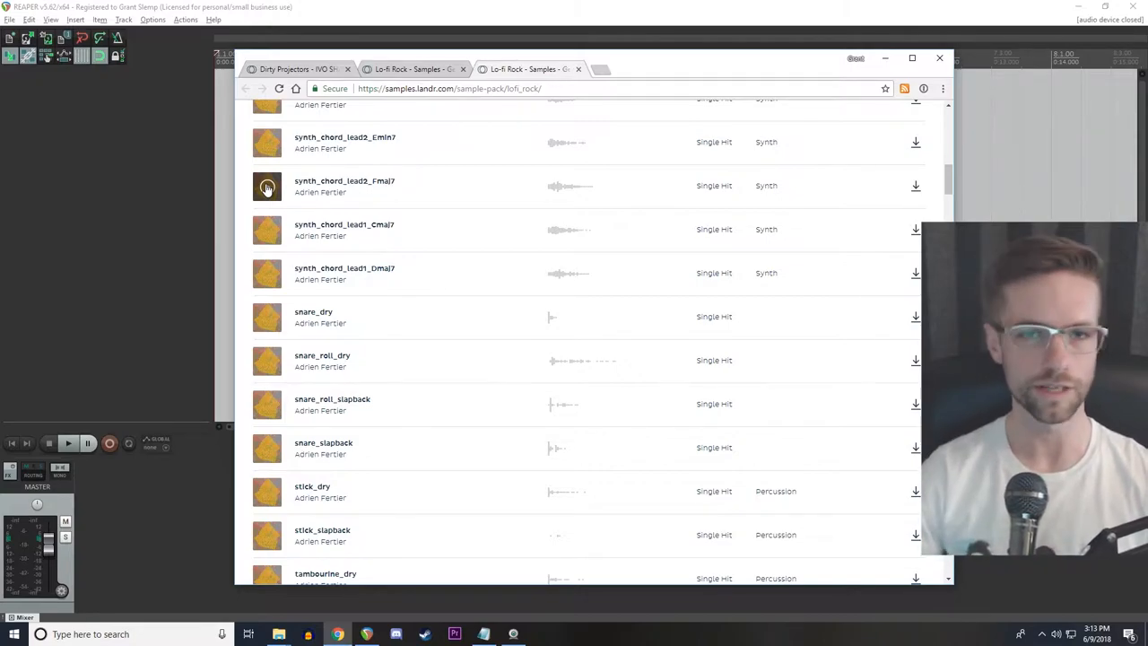
{"action": "left_click", "coordinate": [940, 57]}
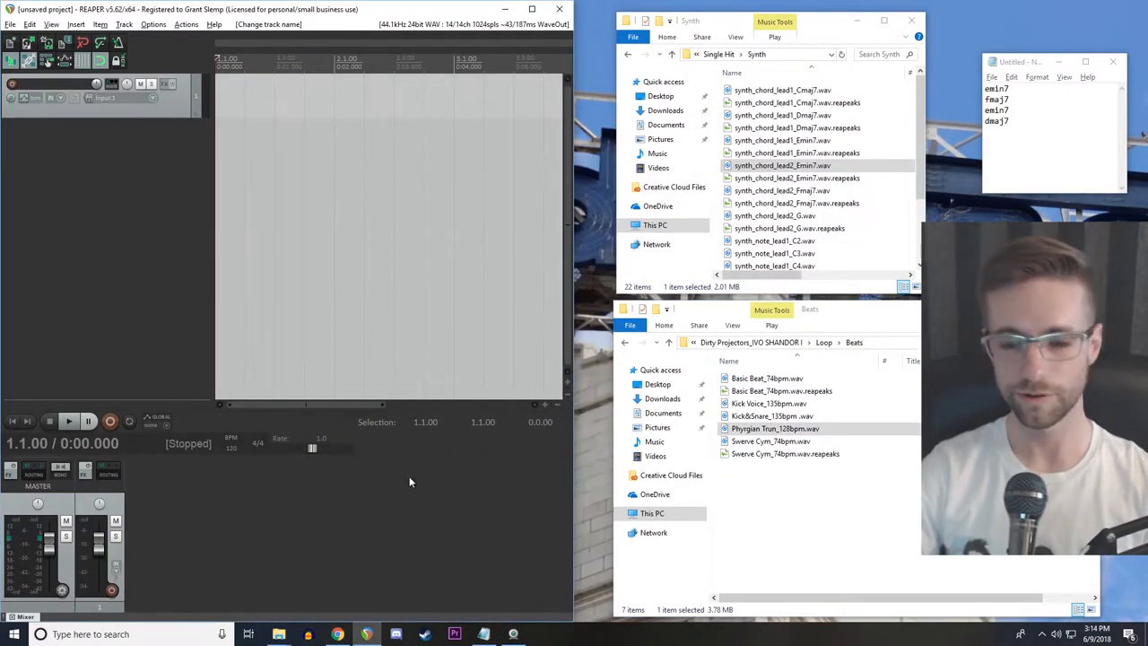
{"action": "mouse_move", "coordinate": [387, 495]}
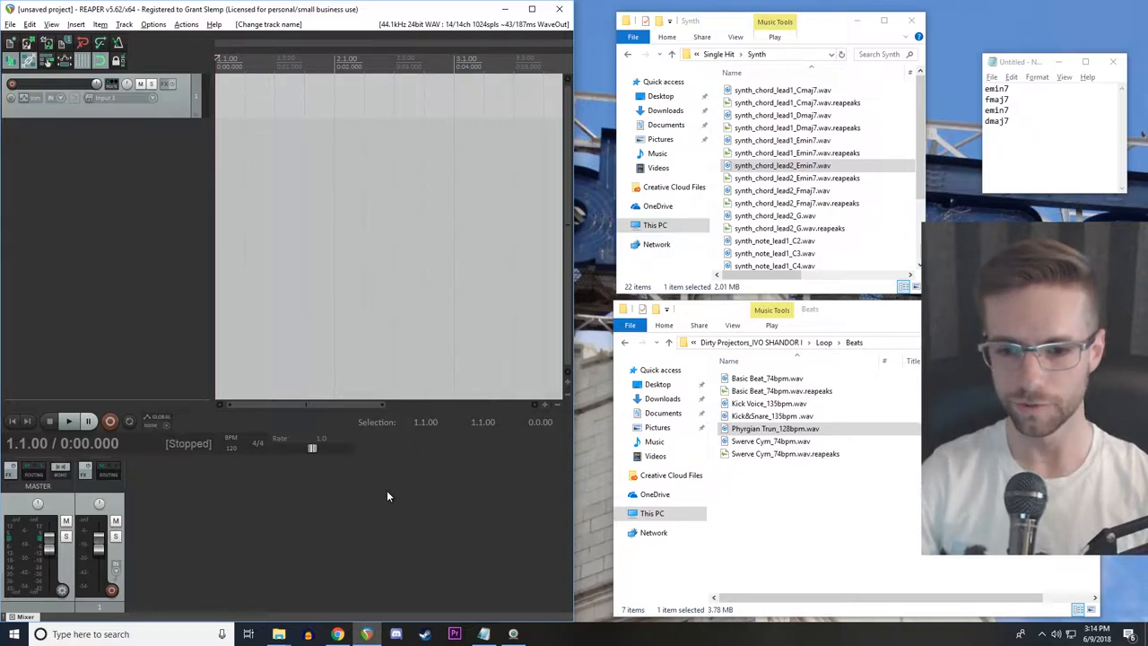
Step: Drag the downloaded sample files onto the timeline to build the synth chord progression track
{"action": "left_click", "coordinate": [768, 377]}
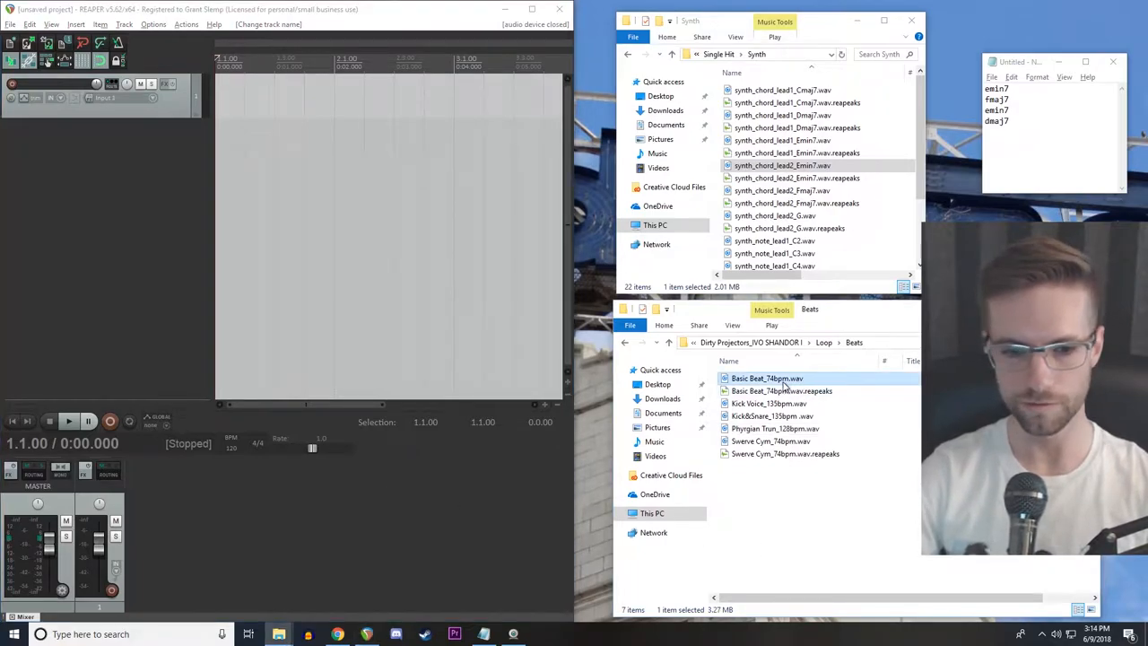
{"action": "left_click", "coordinate": [765, 376]}
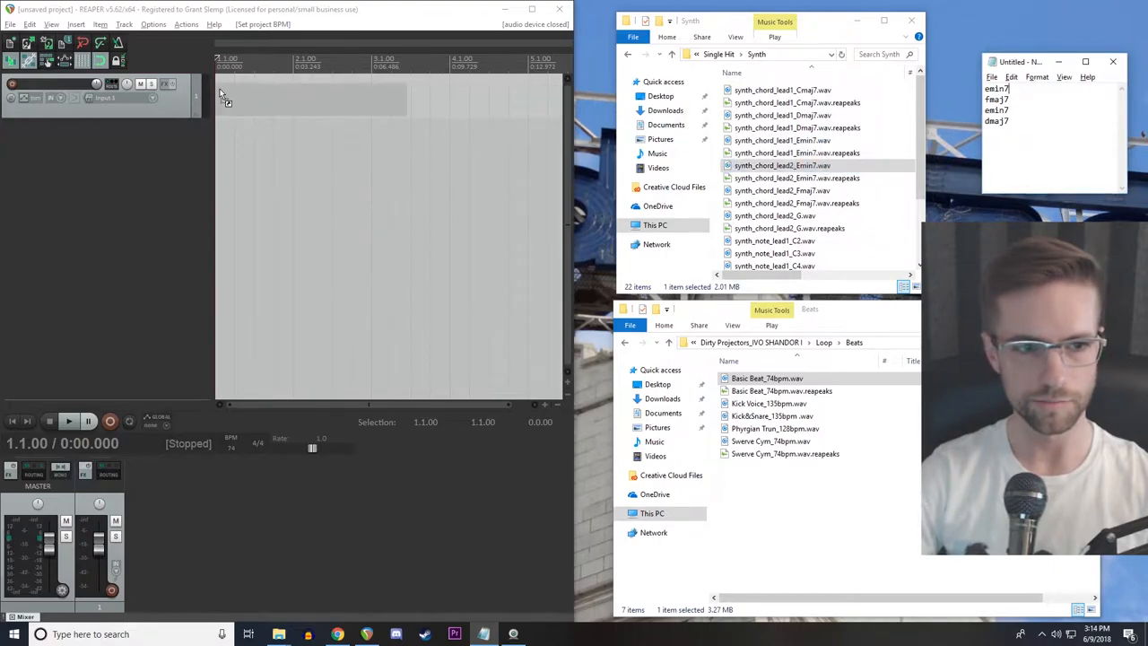
{"action": "left_click_drag", "start_coordinate": [782, 165], "coordinate": [296, 99]}
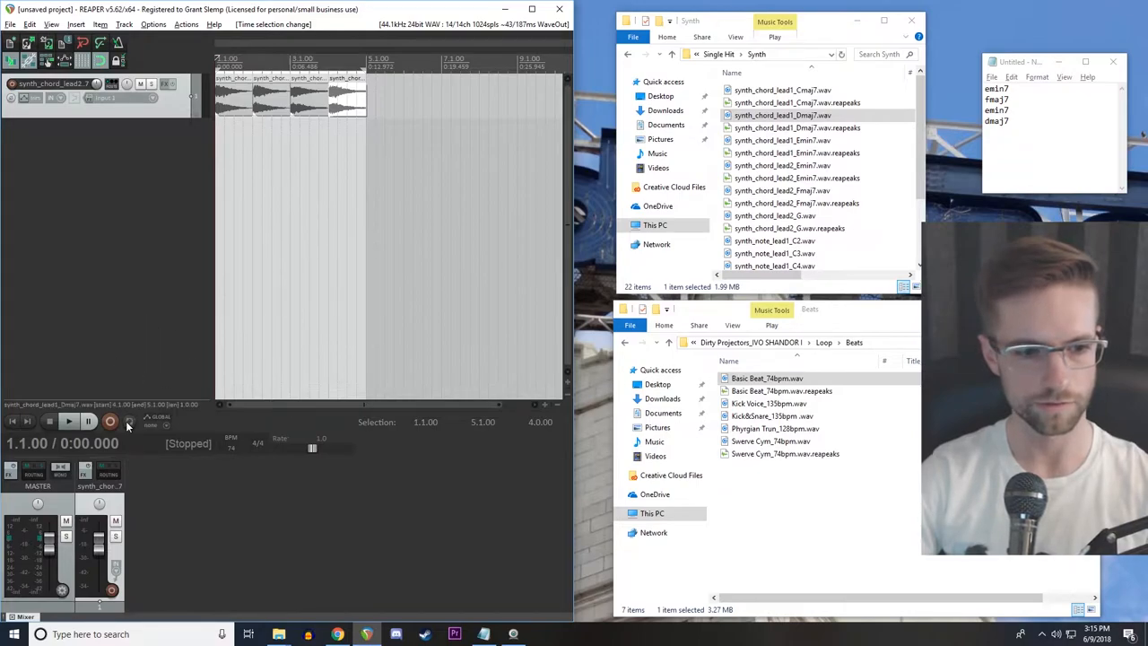
{"action": "left_click", "coordinate": [68, 419]}
{"action": "type", "text": "ghost drums"}
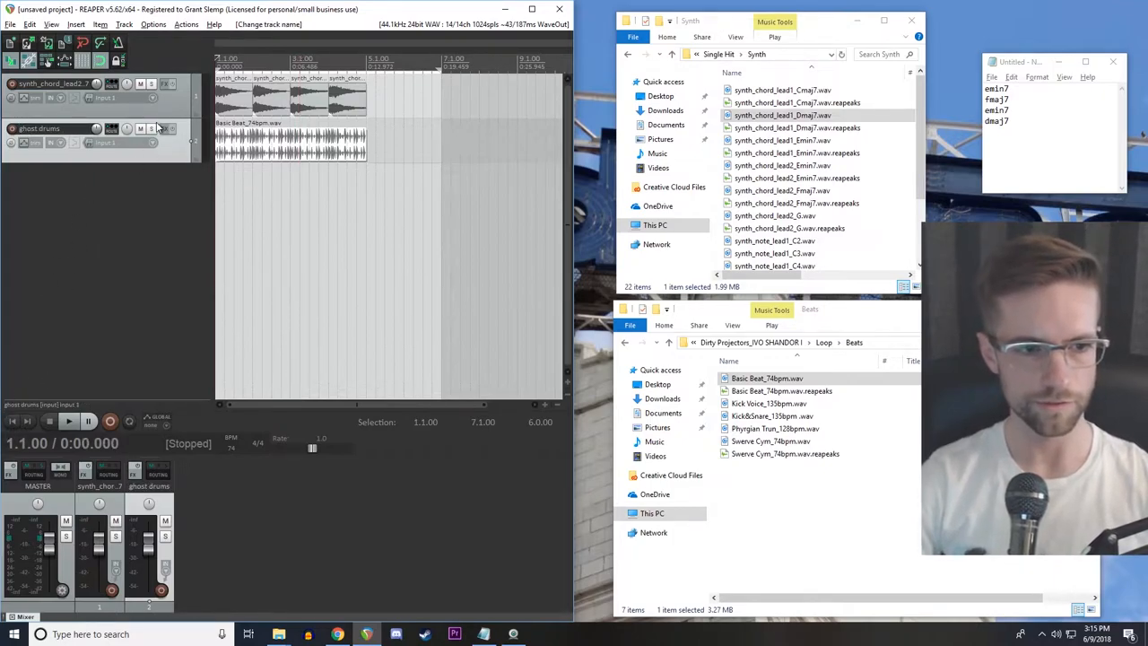
Step: Bring up the routing window for the ghost drums track
{"action": "left_click", "coordinate": [150, 129]}
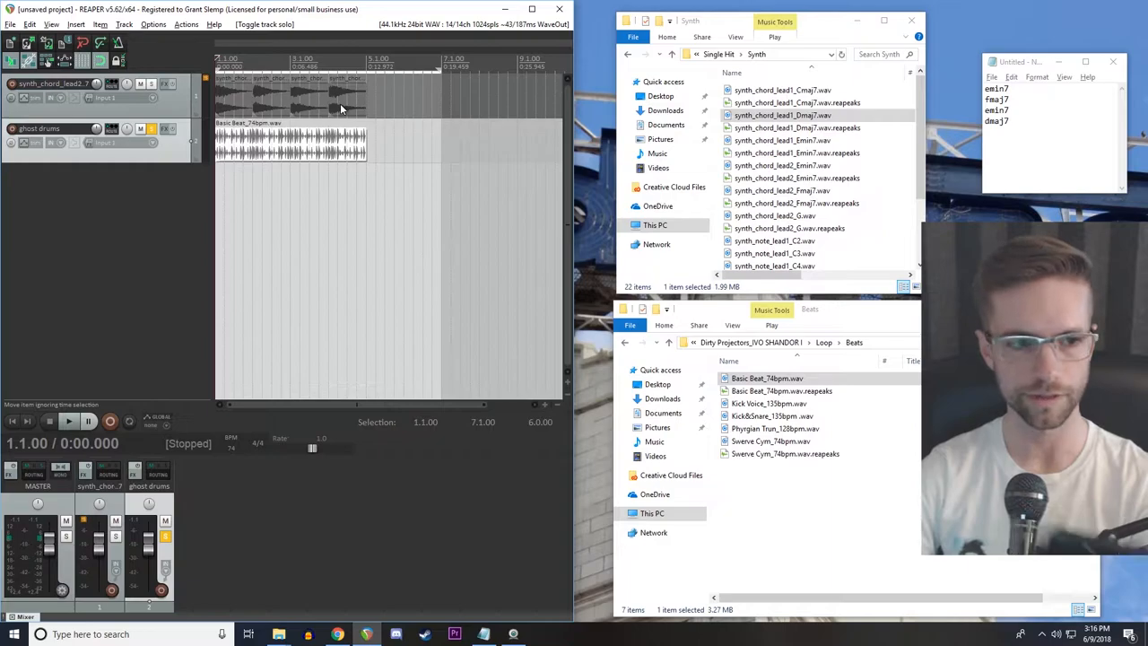
{"action": "mouse_move", "coordinate": [111, 130]}
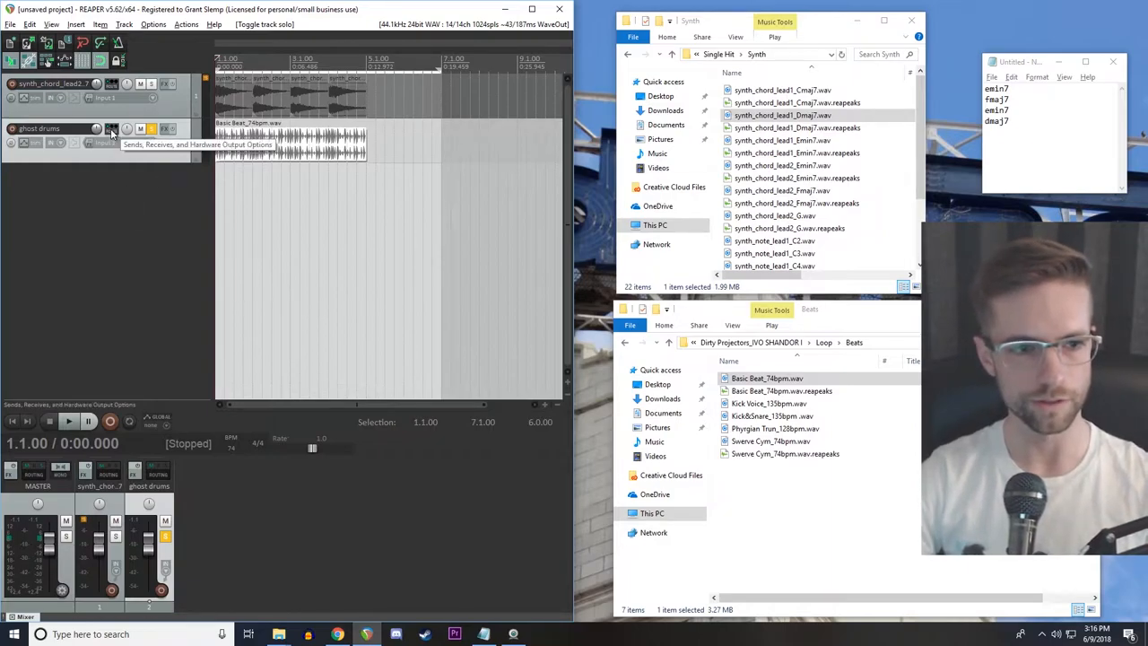
{"action": "left_click", "coordinate": [111, 130]}
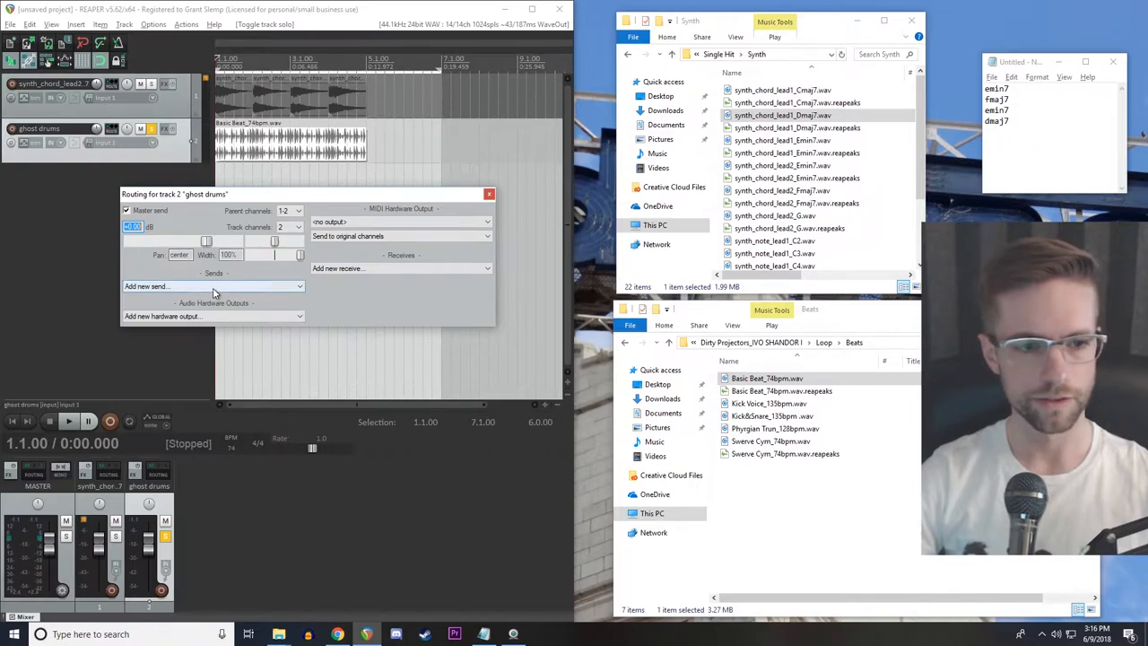
Step: Disable the ghost drums' master send and add a send to the synth chord track on new channels 3/4
{"action": "left_click", "coordinate": [126, 210]}
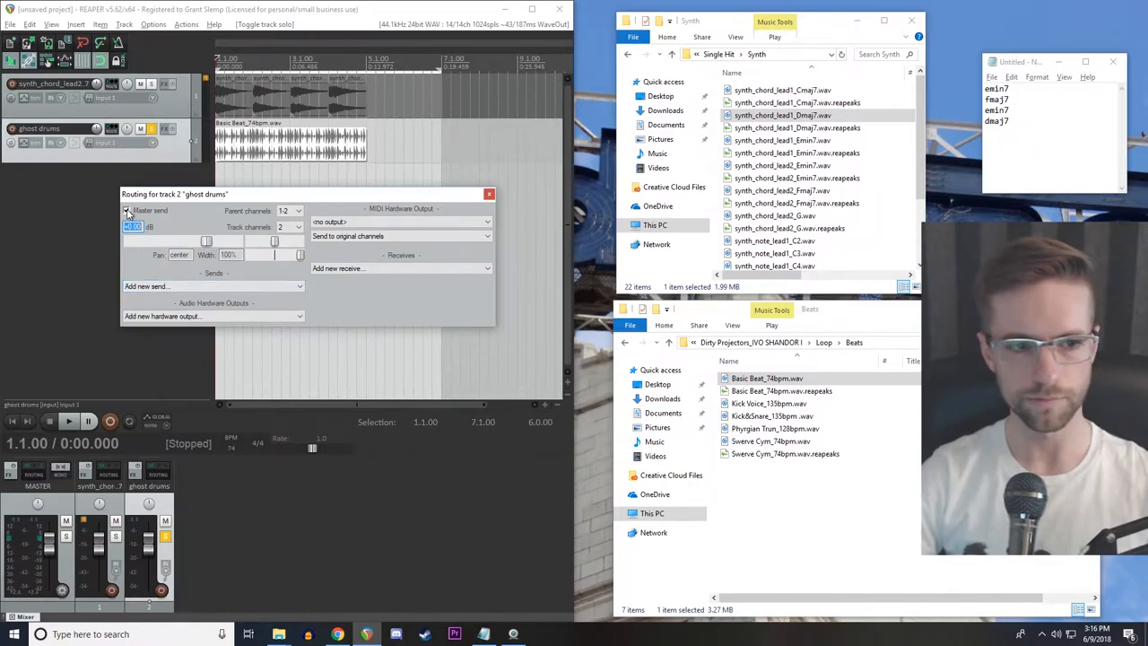
{"action": "left_click", "coordinate": [126, 210]}
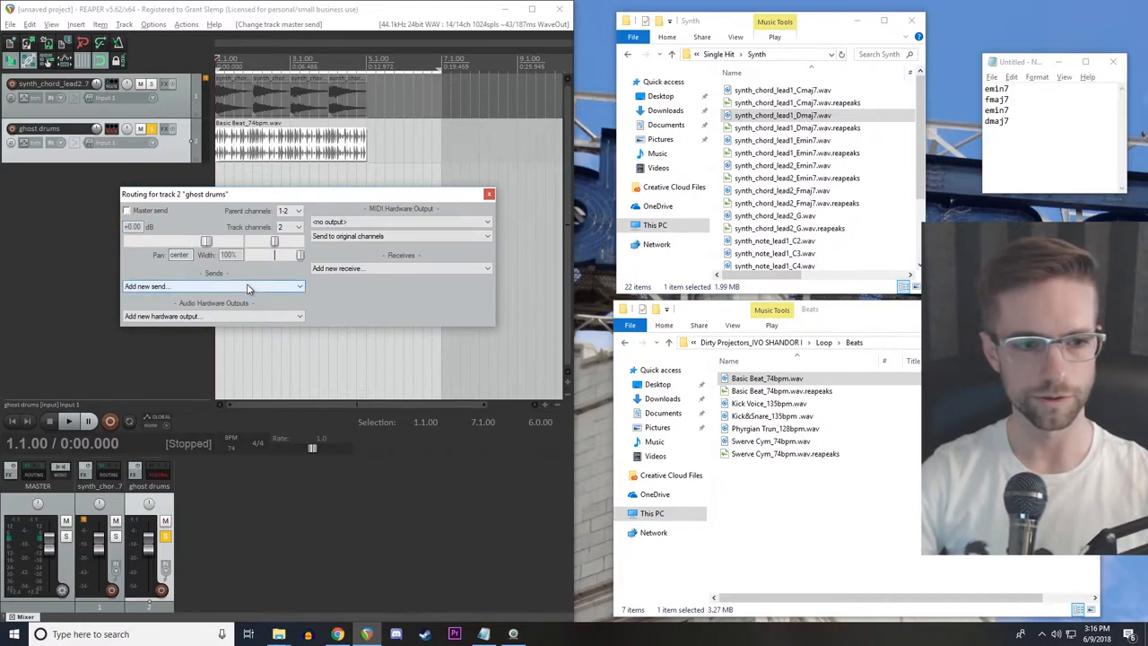
{"action": "left_click", "coordinate": [214, 285]}
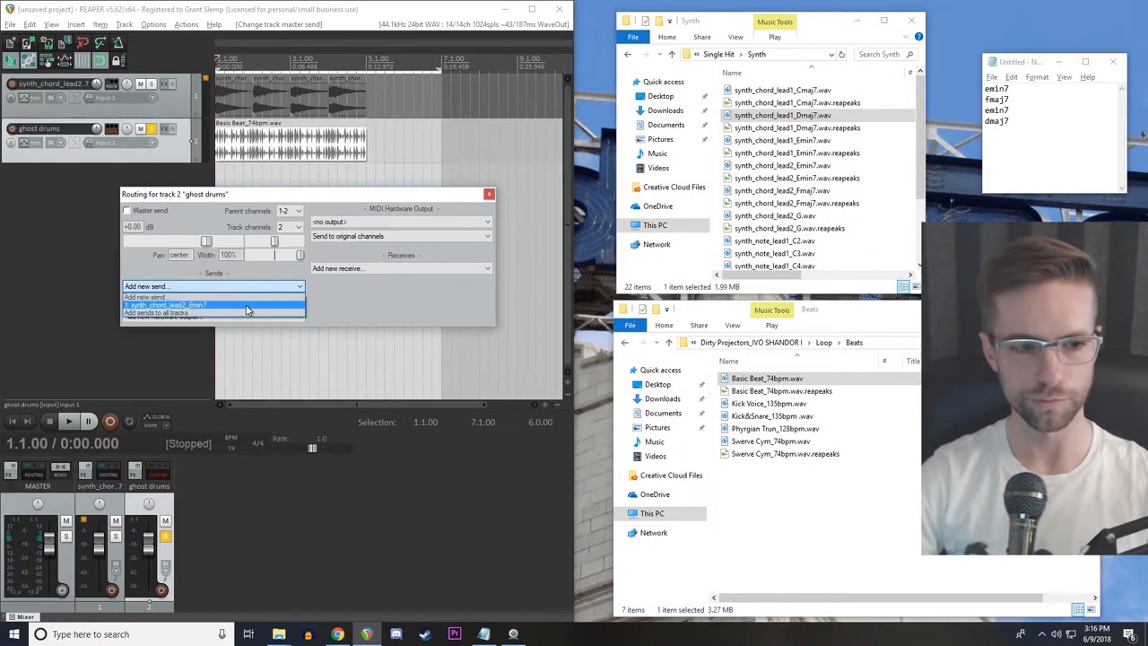
{"action": "left_click", "coordinate": [213, 305]}
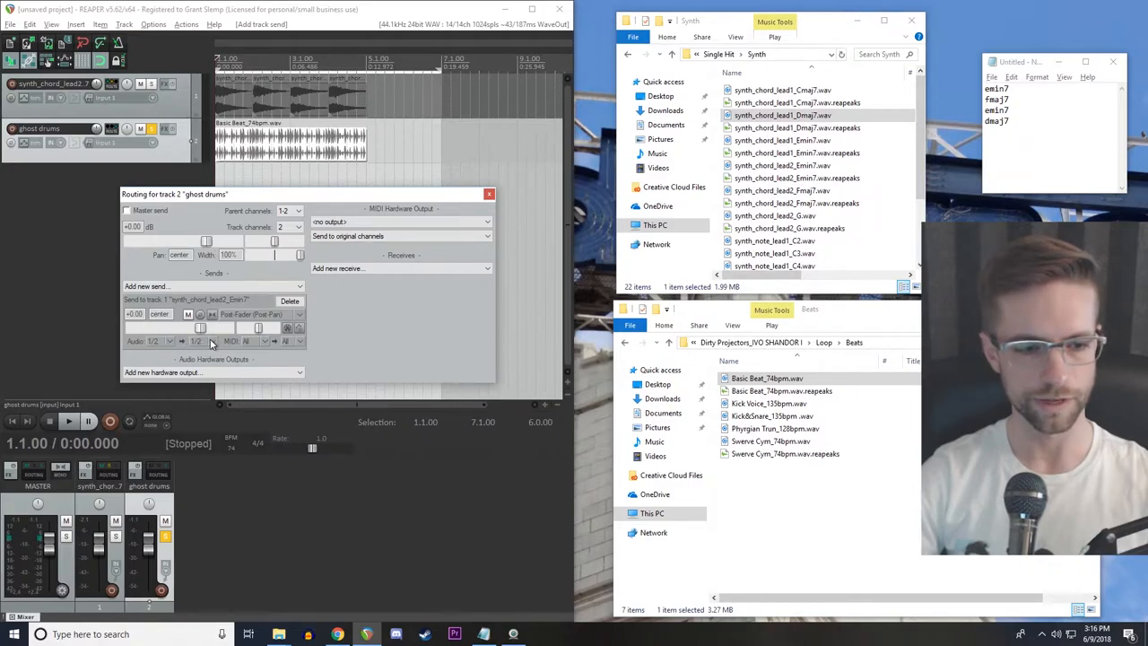
{"action": "left_click", "coordinate": [199, 341]}
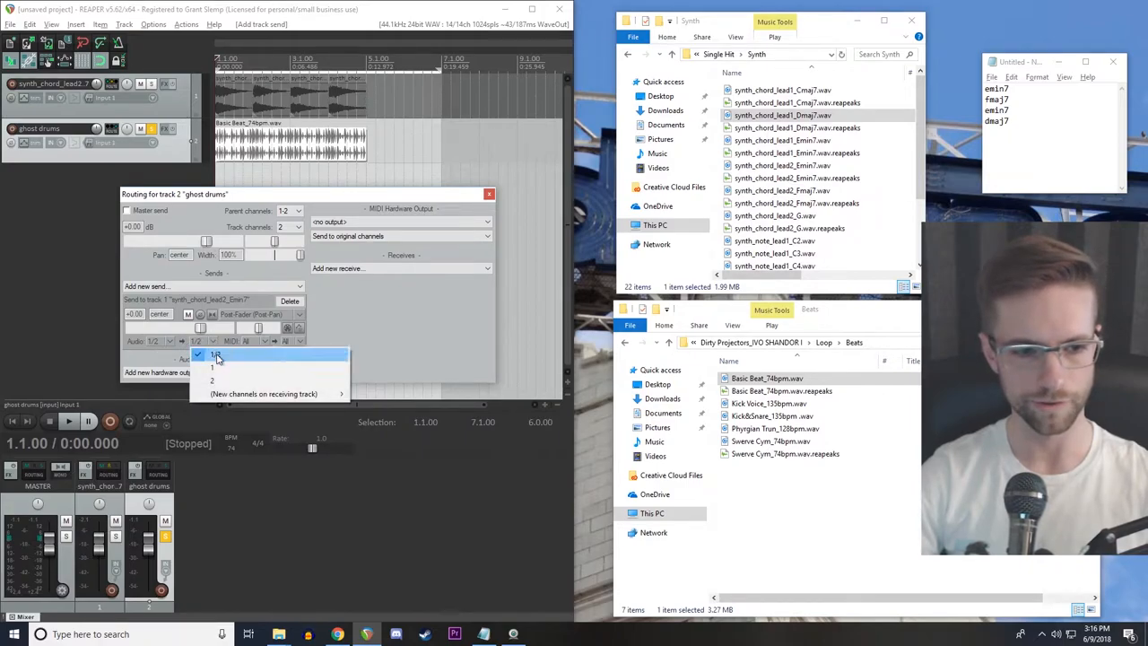
{"action": "mouse_move", "coordinate": [264, 395]}
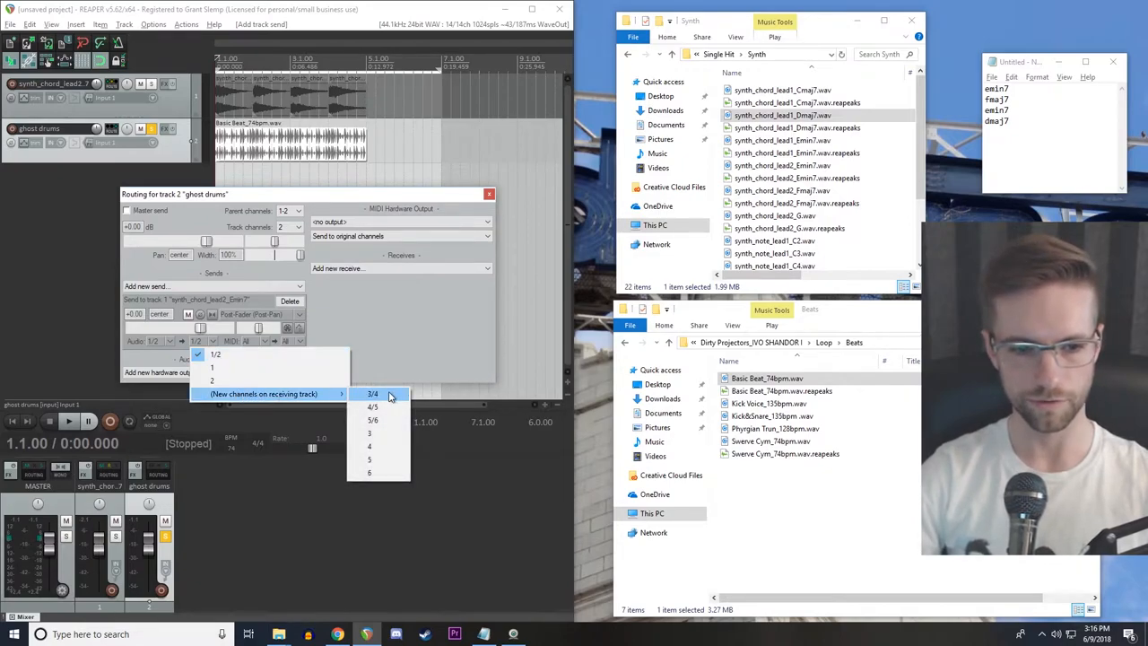
{"action": "left_click", "coordinate": [373, 393]}
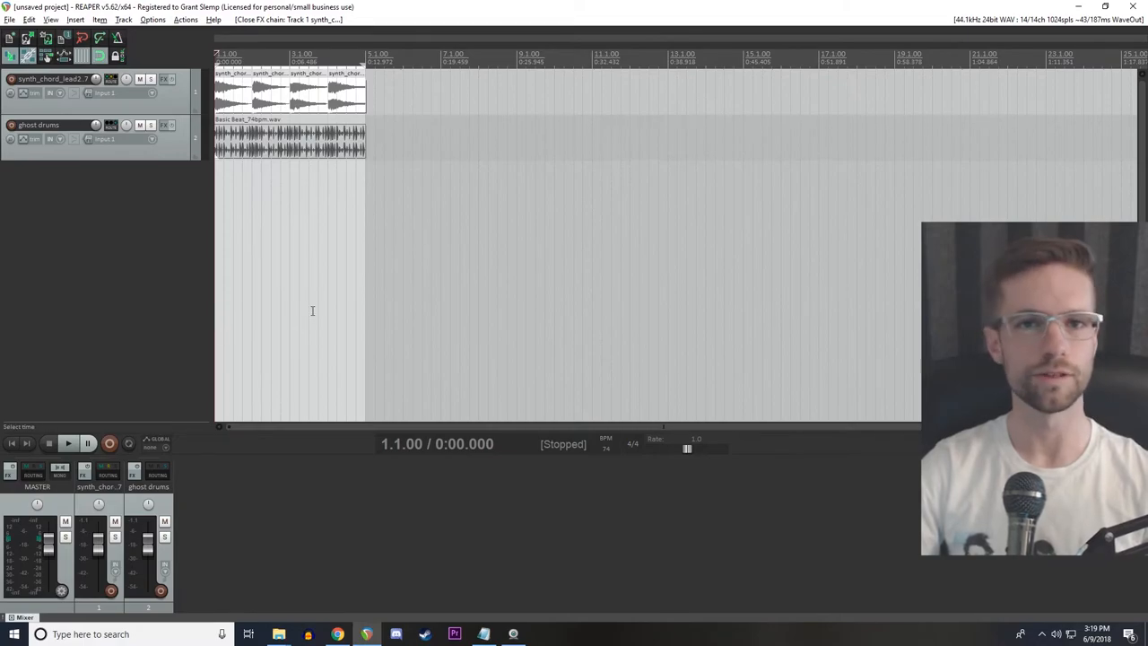
Step: Choose ReaComp from the compressor list for the synth chord track's FX chain
{"action": "left_click", "coordinate": [169, 79]}
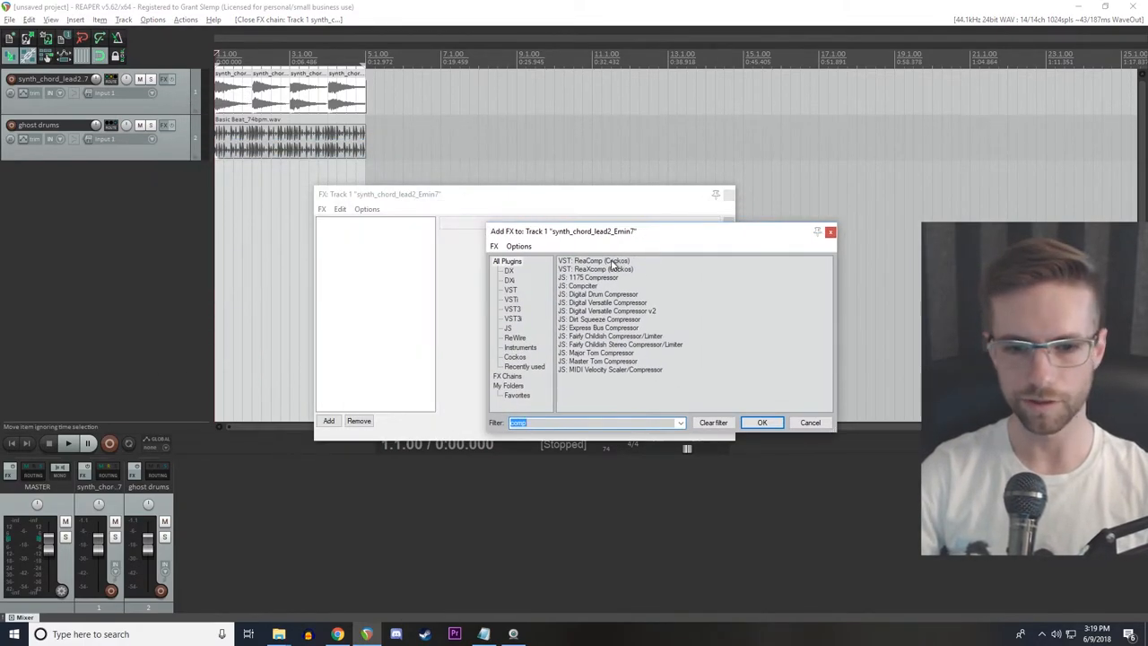
{"action": "left_click", "coordinate": [592, 260]}
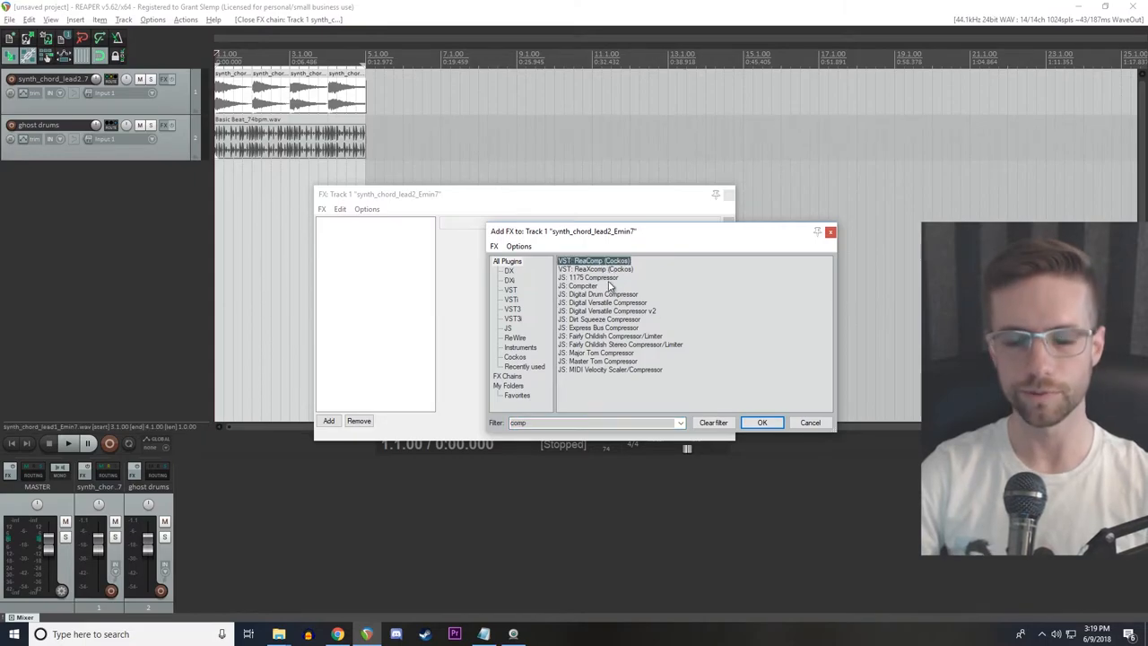
Step: Add ReaComp and set its detector input to Auxiliary Input L+R
{"action": "left_click", "coordinate": [760, 423]}
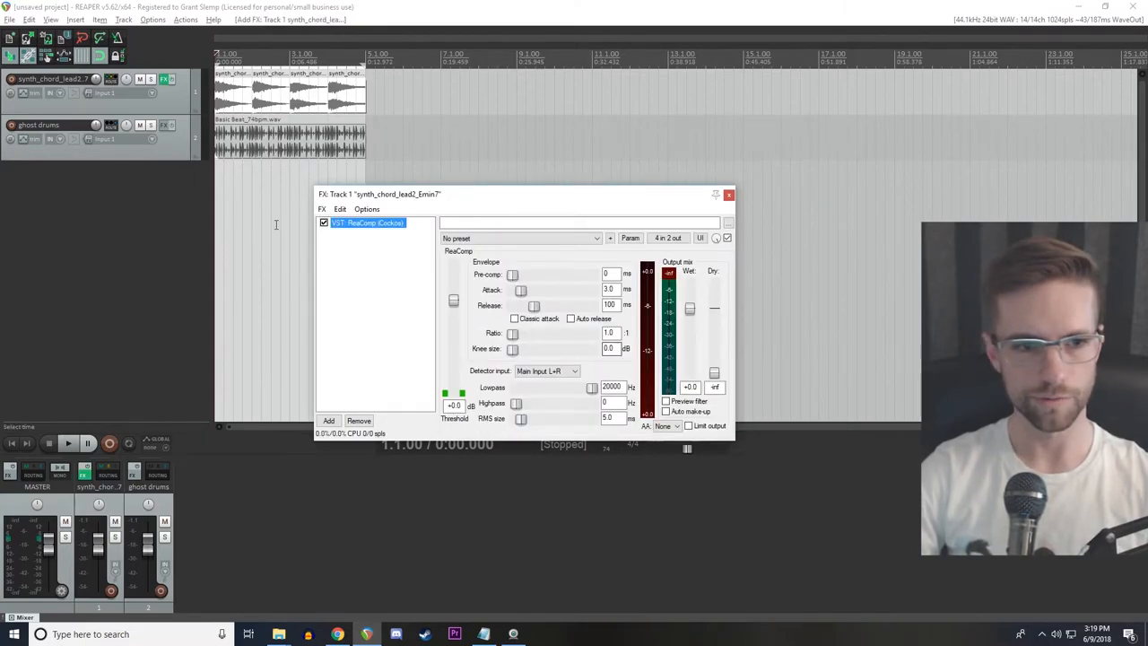
{"action": "mouse_move", "coordinate": [111, 129]}
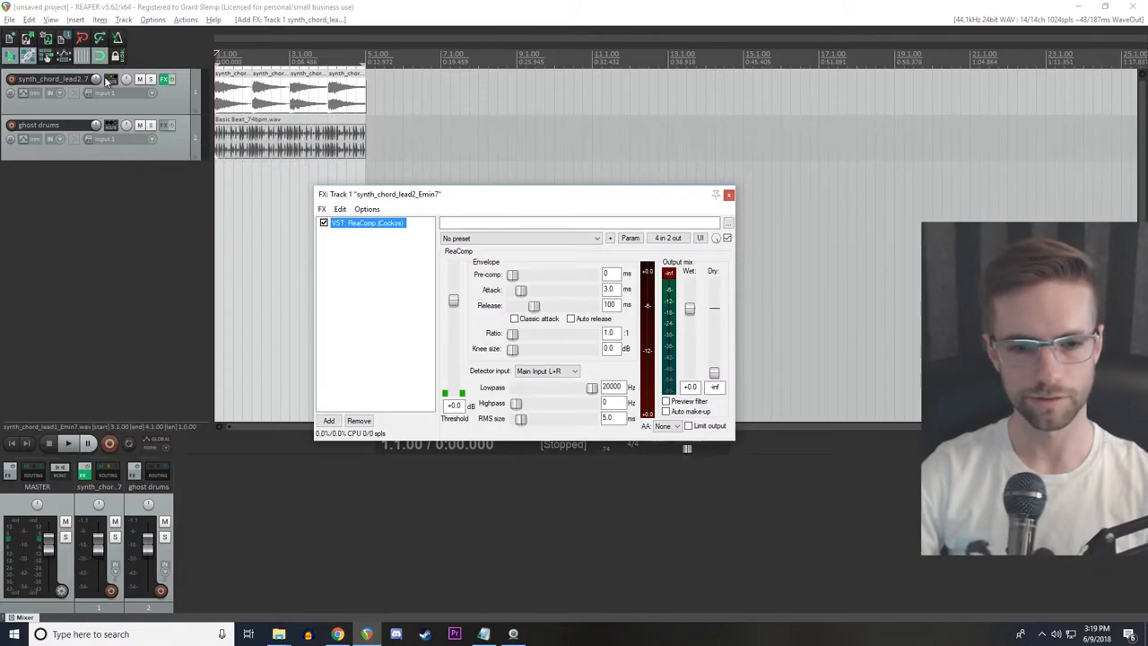
{"action": "left_click", "coordinate": [547, 369]}
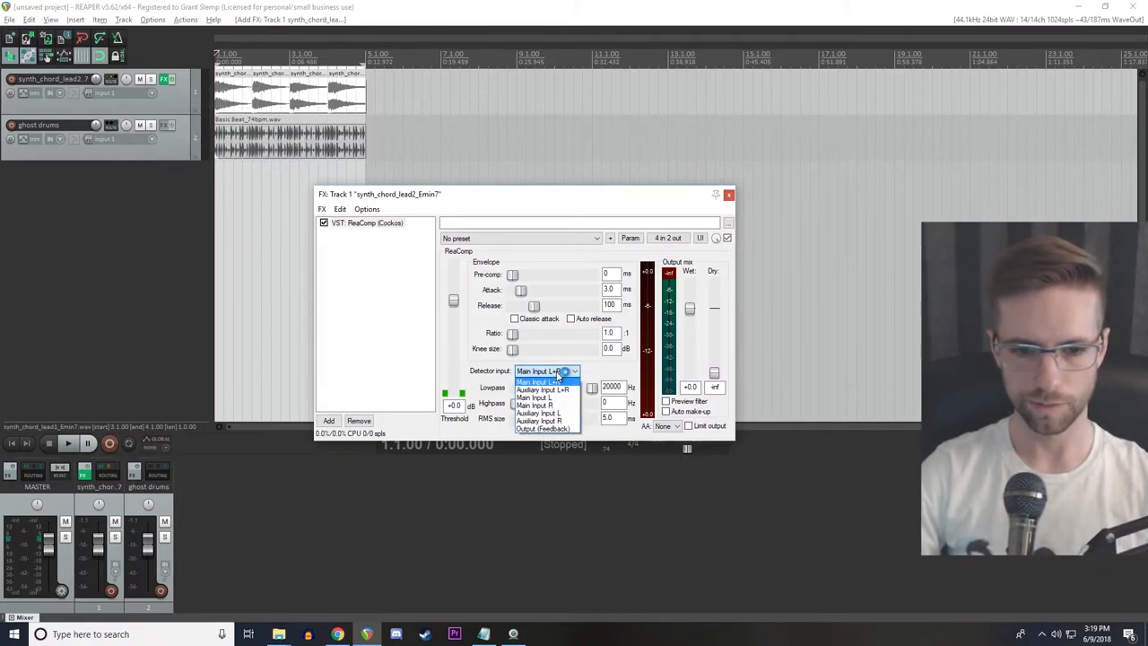
{"action": "left_click", "coordinate": [542, 389]}
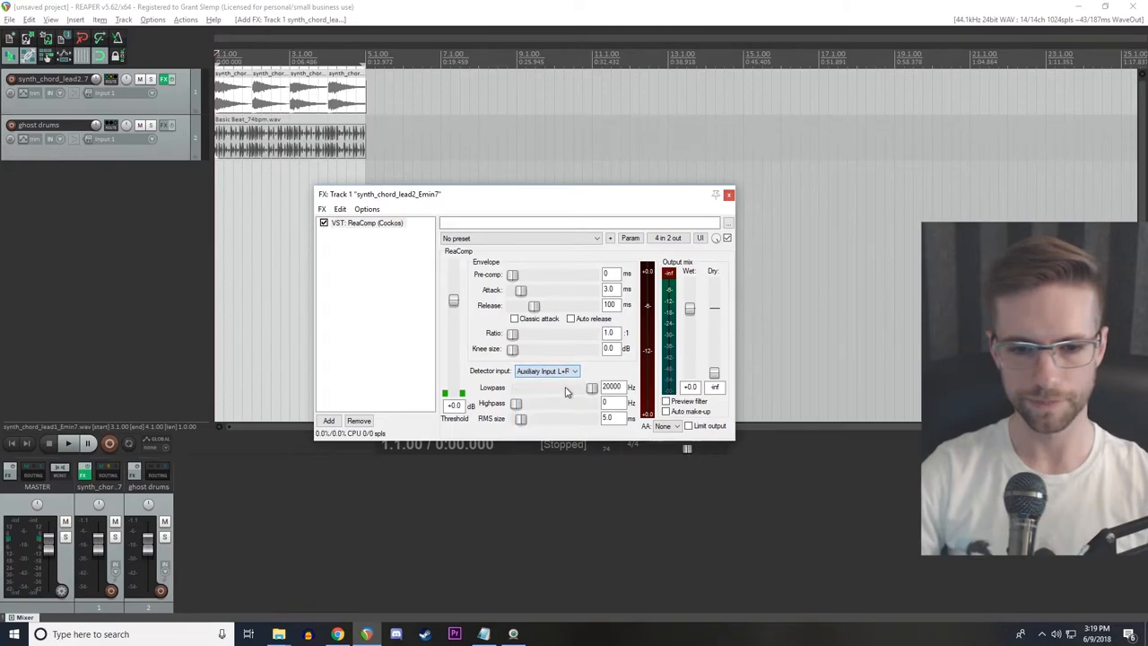
{"action": "left_click", "coordinate": [547, 369]}
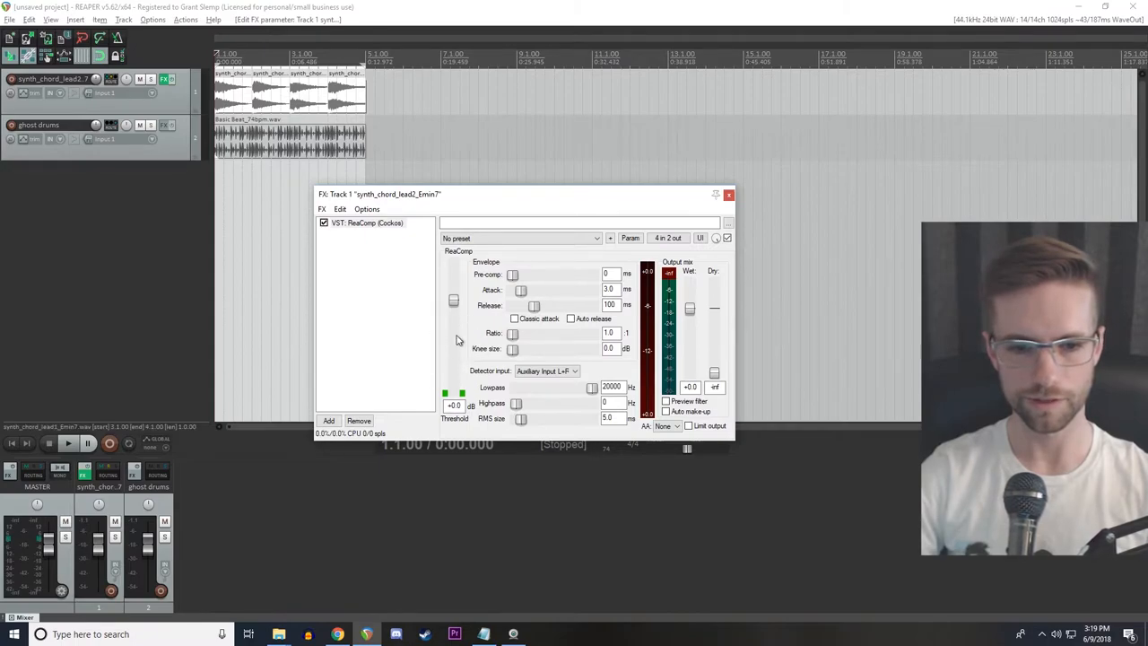
{"action": "mouse_move", "coordinate": [460, 341]}
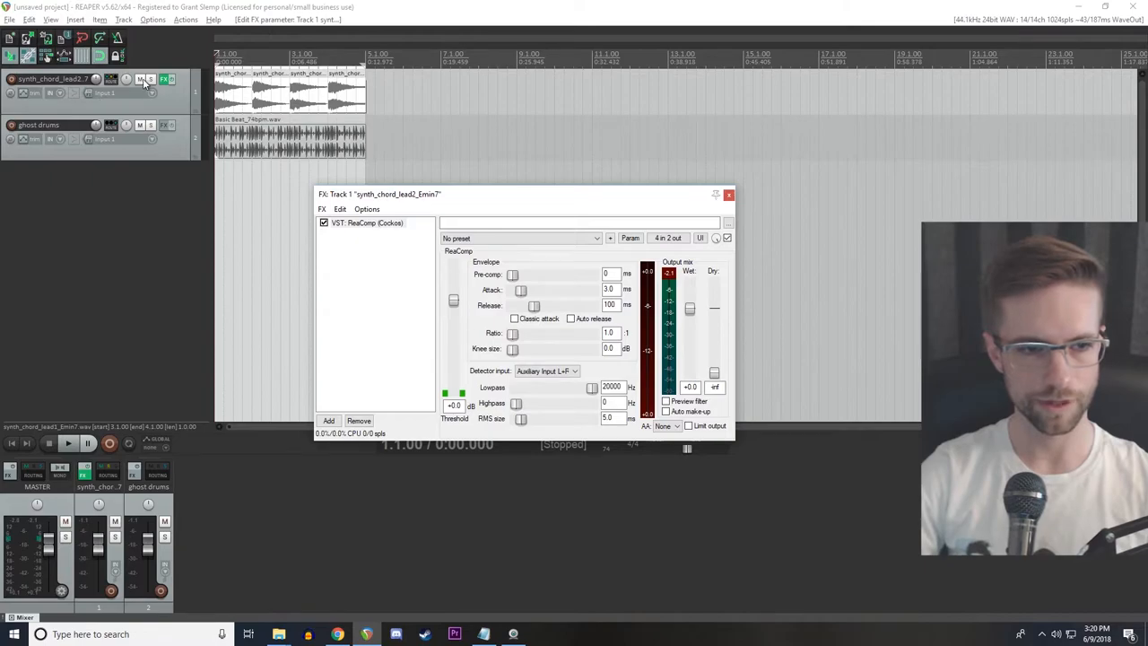
Step: Mute the ghost drums and pull ReaComp's threshold down to about -25 dB
{"action": "left_click", "coordinate": [140, 126]}
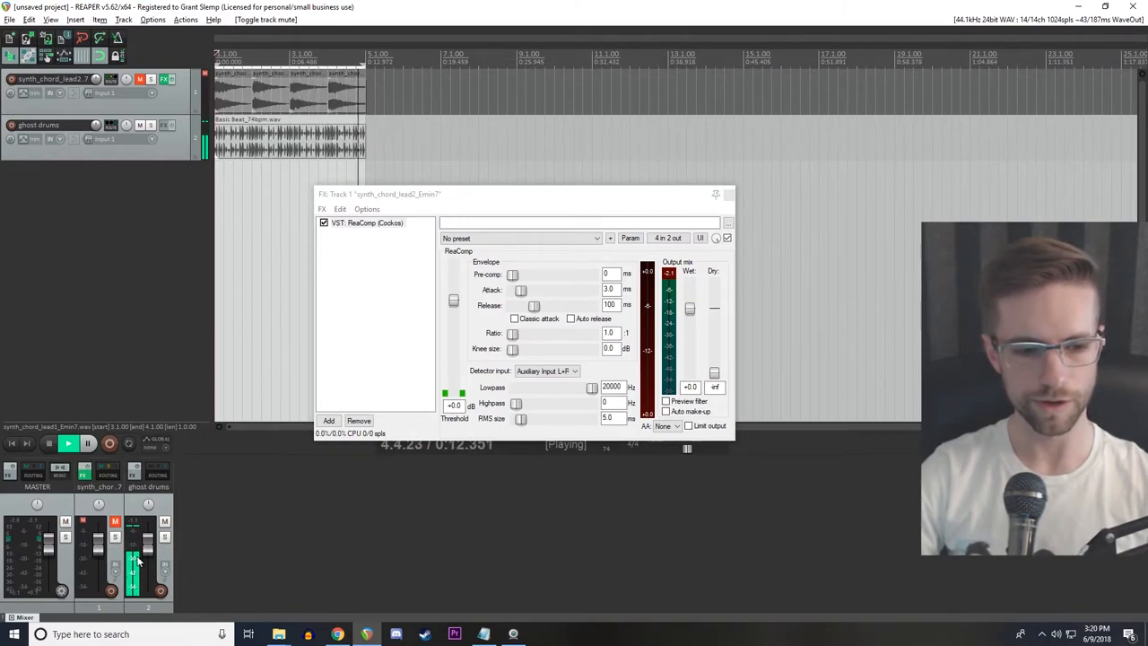
{"action": "left_click", "coordinate": [68, 443]}
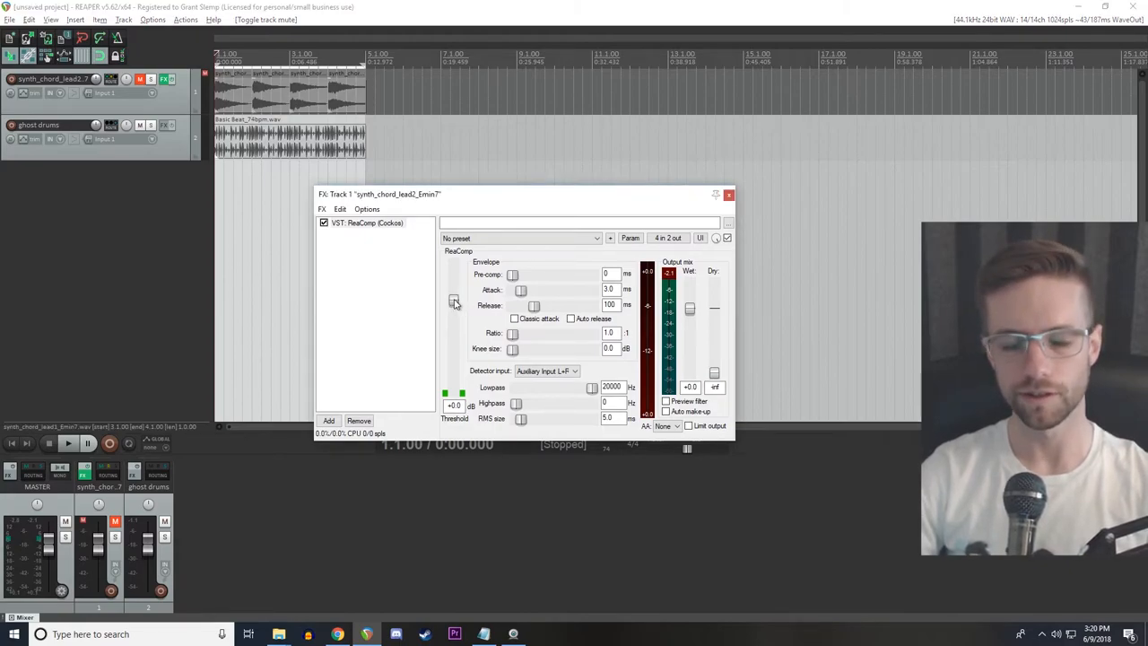
{"action": "left_click_drag", "start_coordinate": [452, 301], "coordinate": [452, 344]}
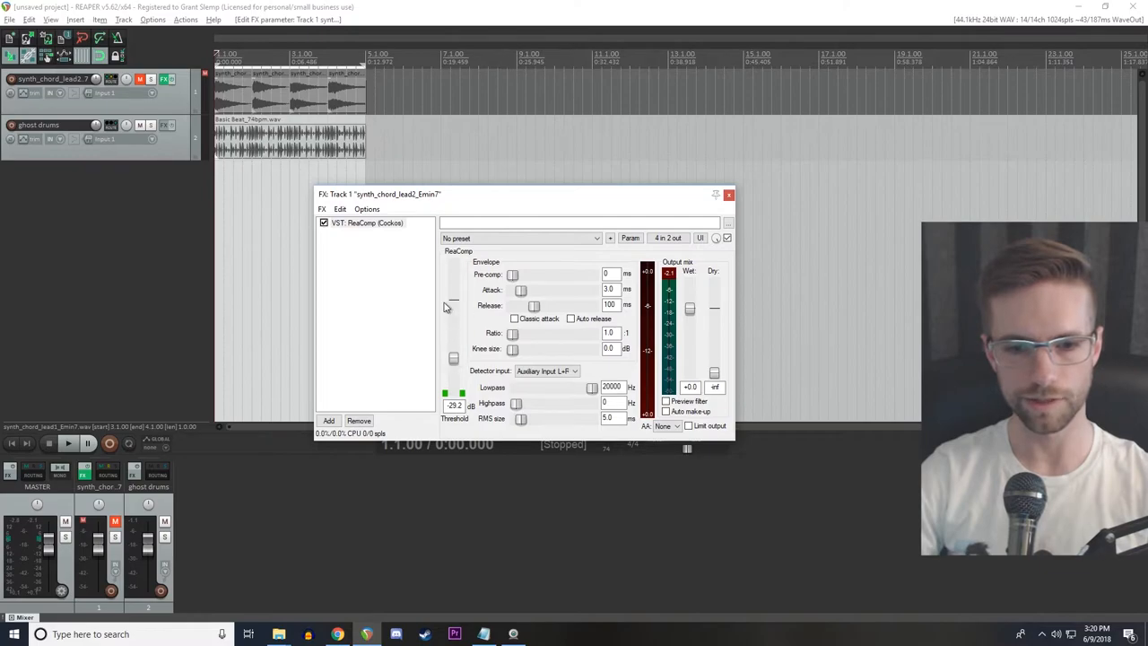
{"action": "mouse_move", "coordinate": [463, 330]}
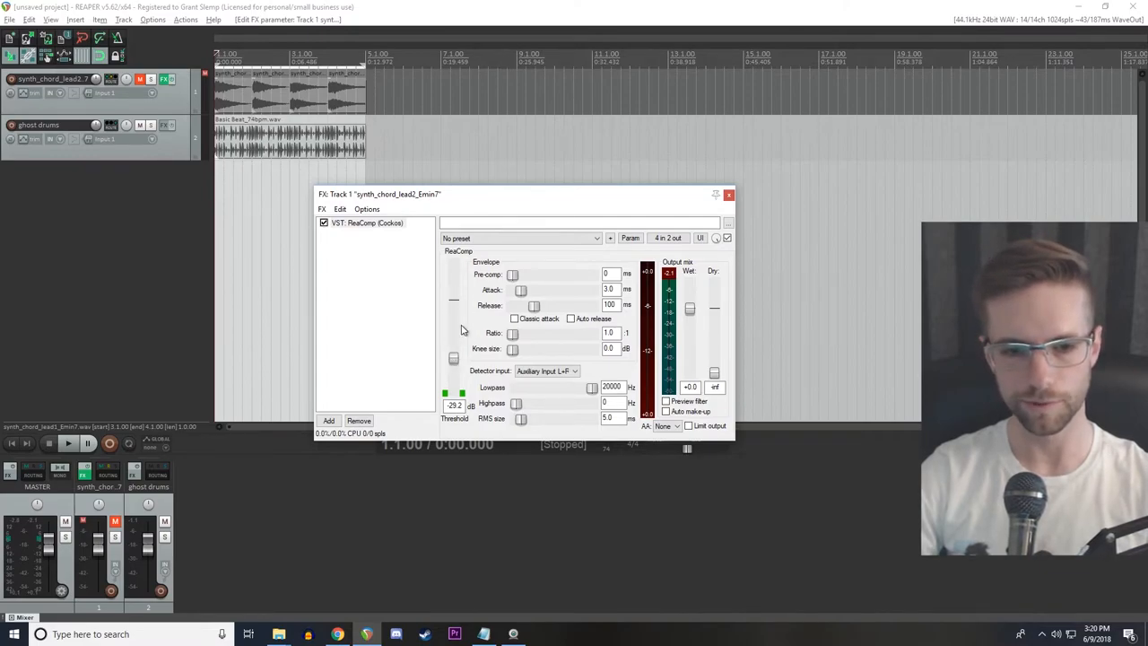
{"action": "mouse_move", "coordinate": [517, 332]}
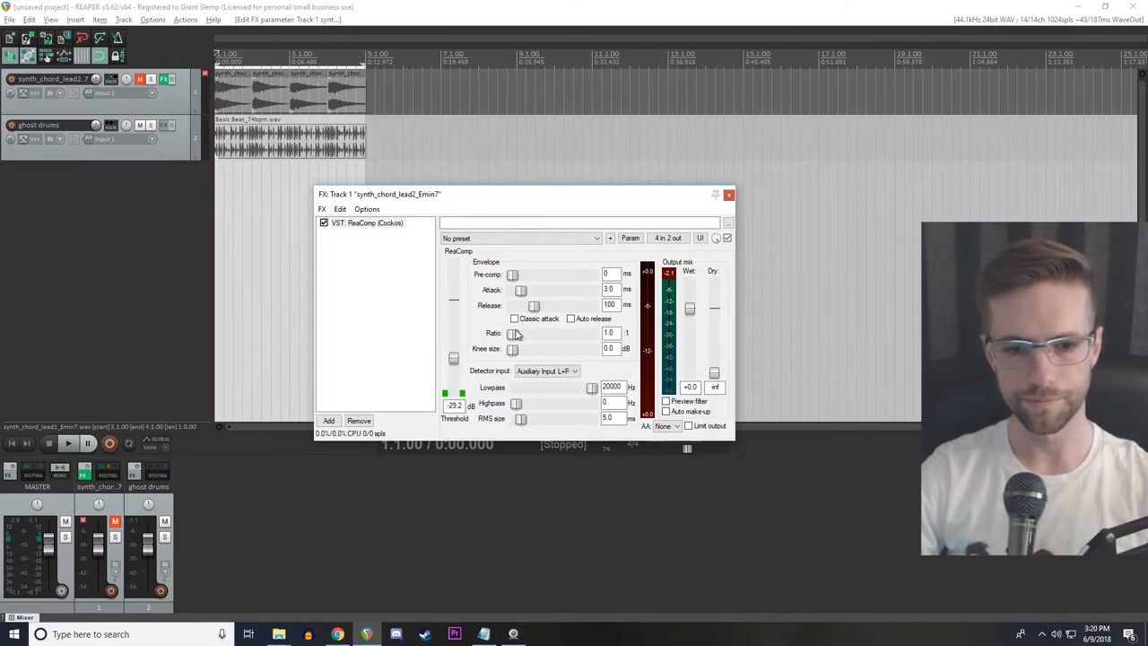
Step: Audition ReaComp ratios during playback and settle on about 2.2:1
{"action": "left_click_drag", "start_coordinate": [513, 332], "coordinate": [521, 332]}
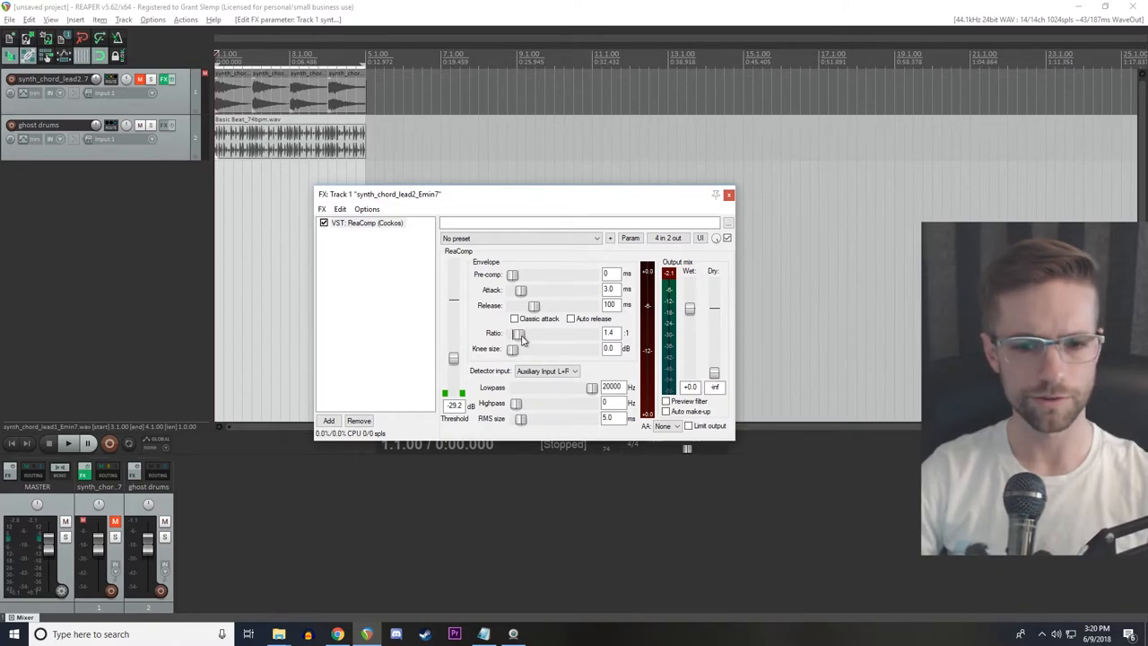
{"action": "left_click_drag", "start_coordinate": [517, 331], "coordinate": [530, 331]}
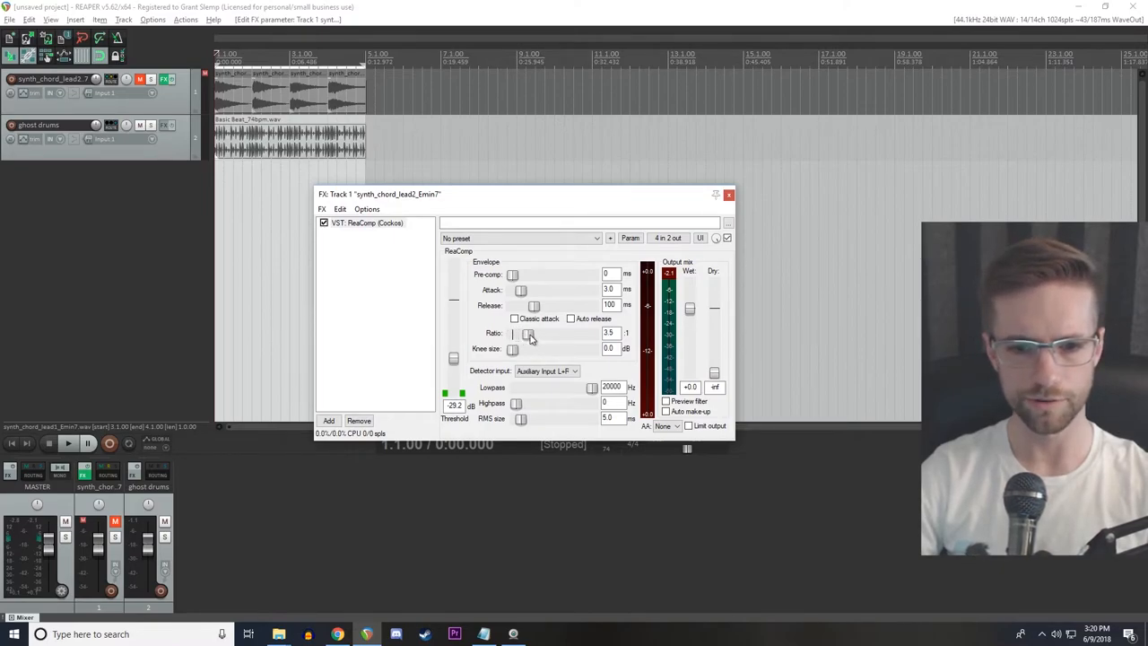
{"action": "left_click_drag", "start_coordinate": [527, 332], "coordinate": [529, 332]}
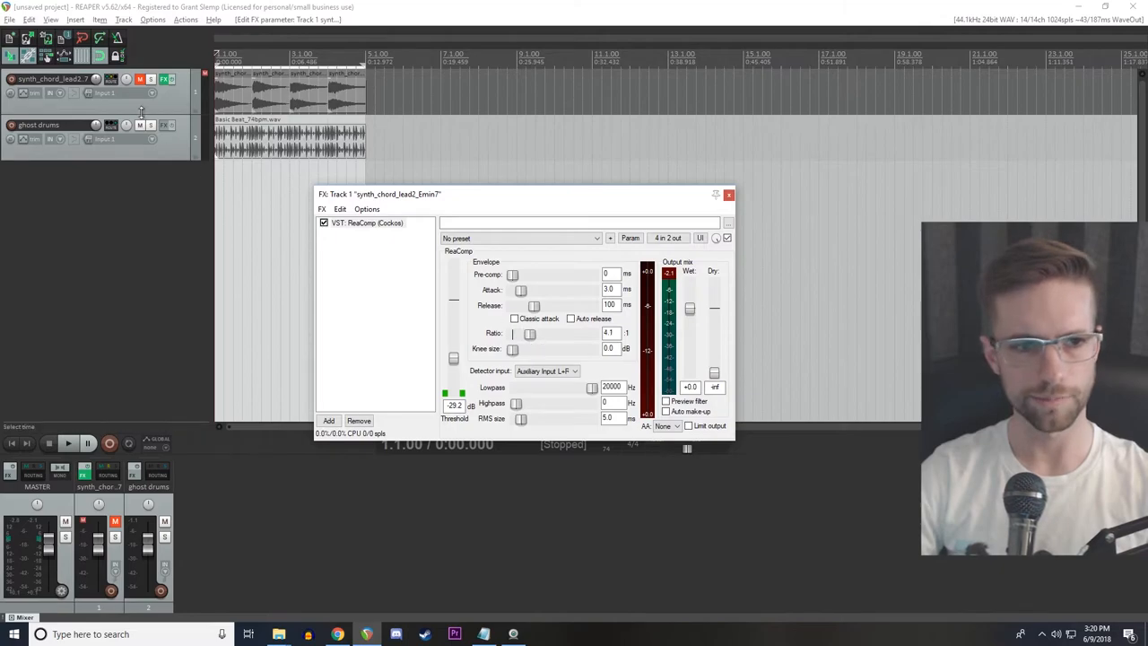
{"action": "left_click", "coordinate": [167, 79]}
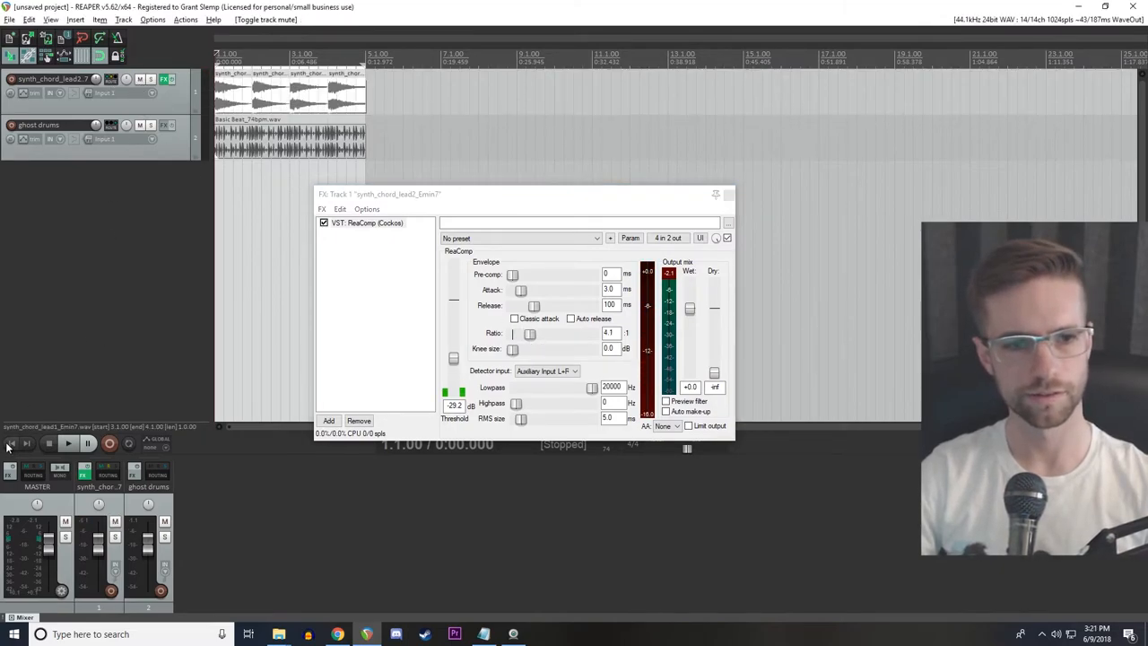
{"action": "left_click", "coordinate": [68, 441]}
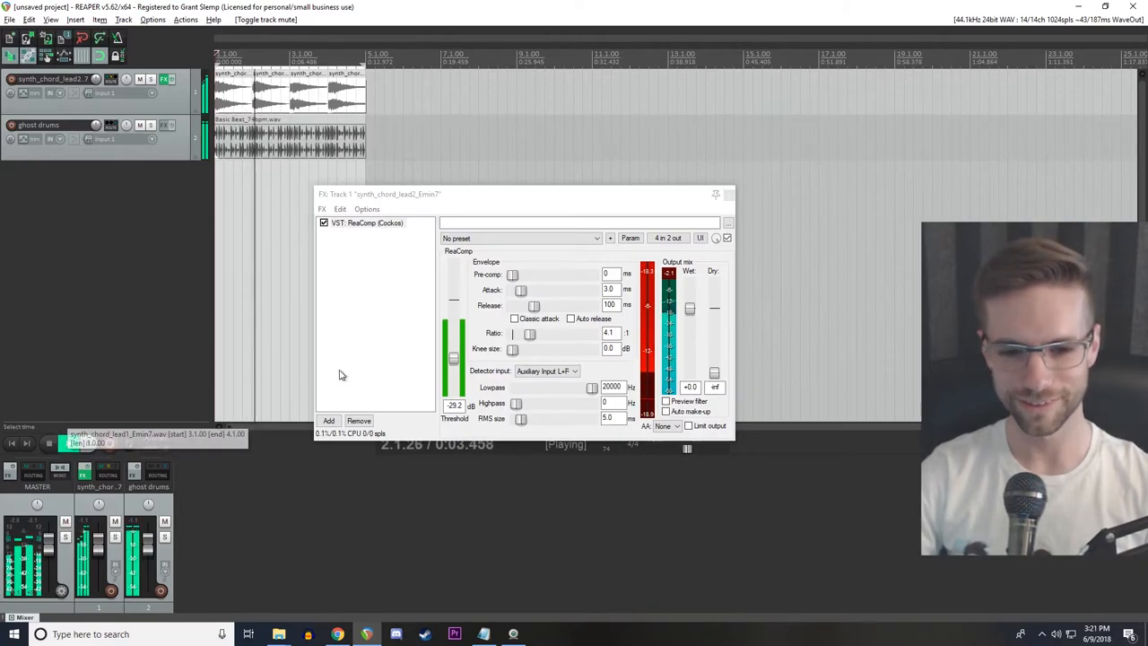
{"action": "left_click_drag", "start_coordinate": [534, 332], "coordinate": [529, 331]}
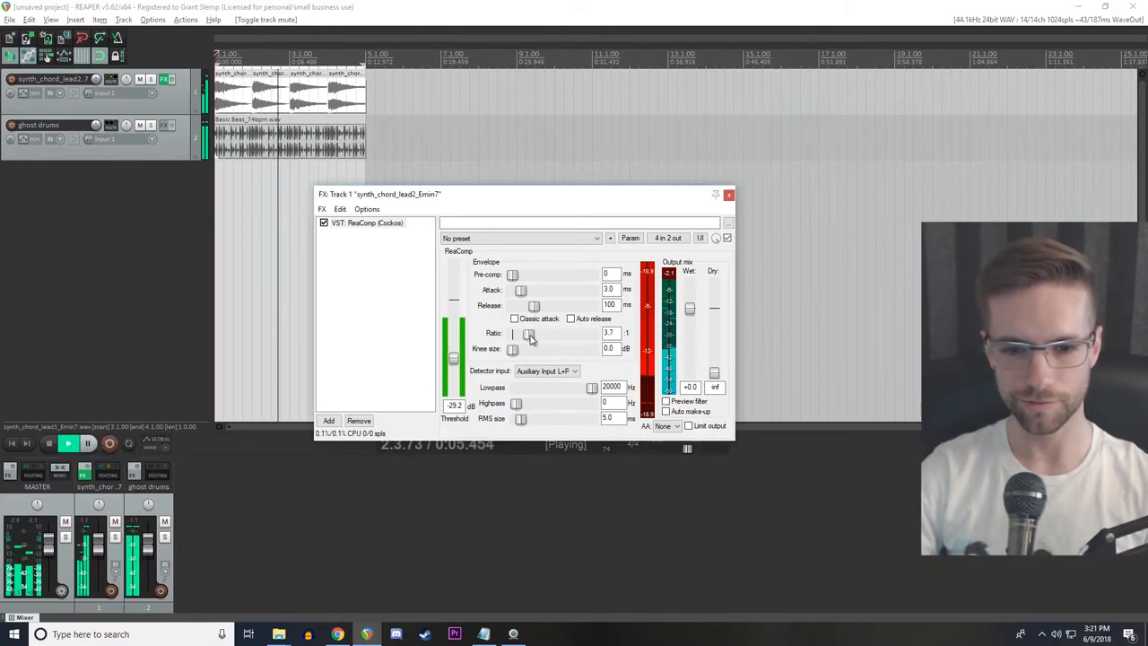
{"action": "left_click_drag", "start_coordinate": [530, 332], "coordinate": [524, 332]}
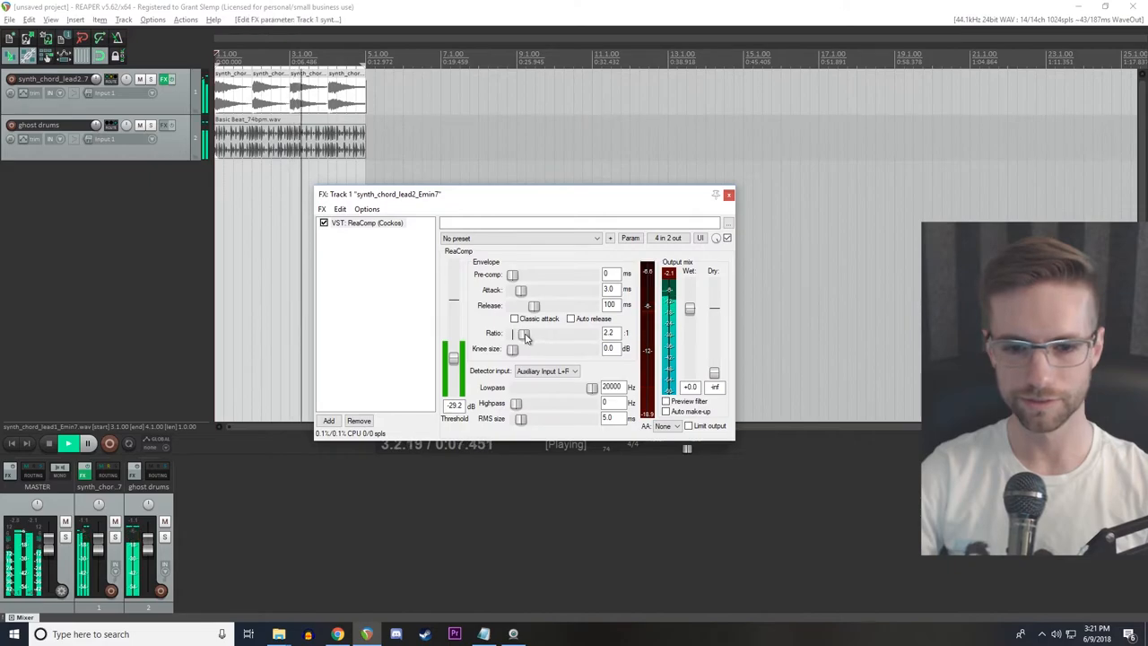
{"action": "left_click_drag", "start_coordinate": [524, 332], "coordinate": [522, 337]}
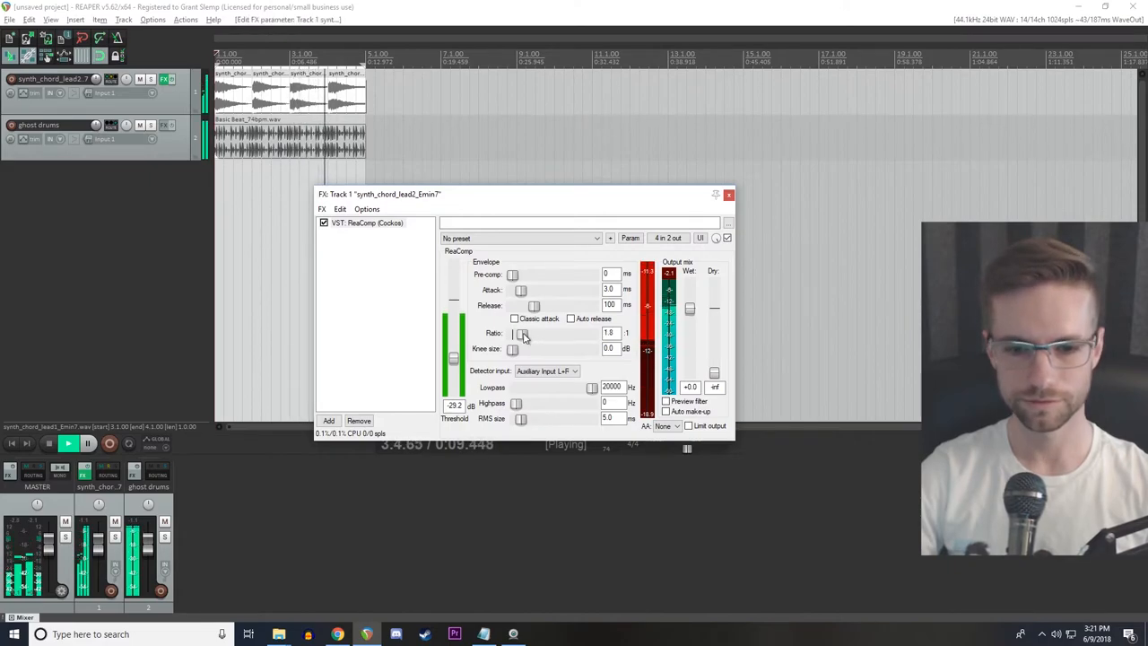
{"action": "left_click_drag", "start_coordinate": [524, 334], "coordinate": [524, 337]}
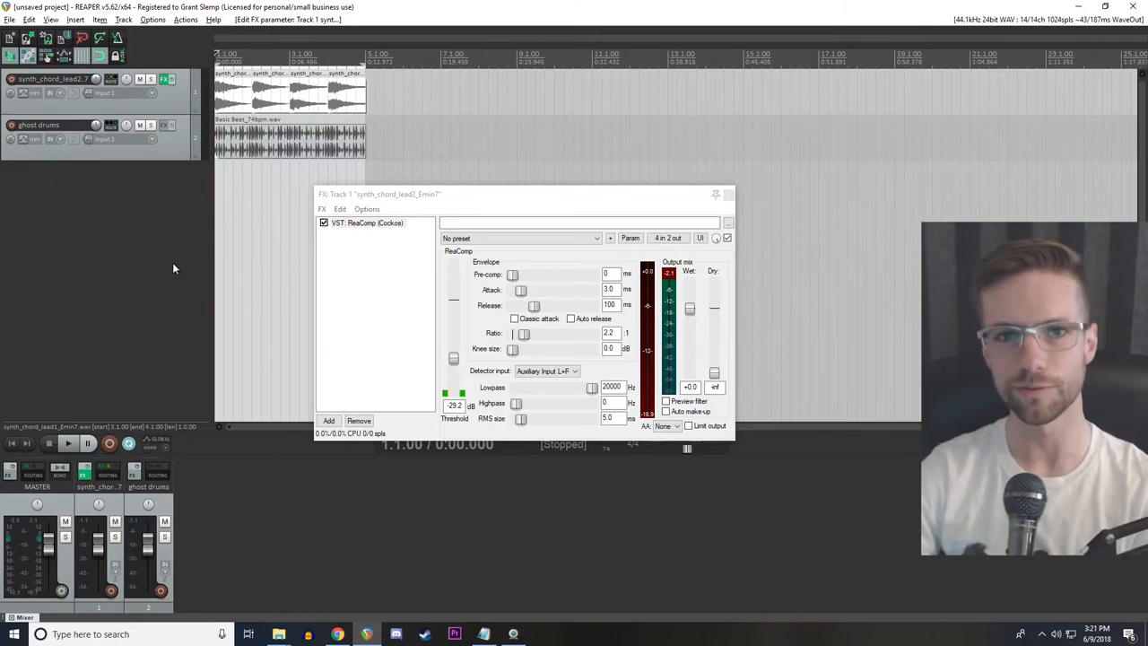
{"action": "mouse_move", "coordinate": [161, 242]}
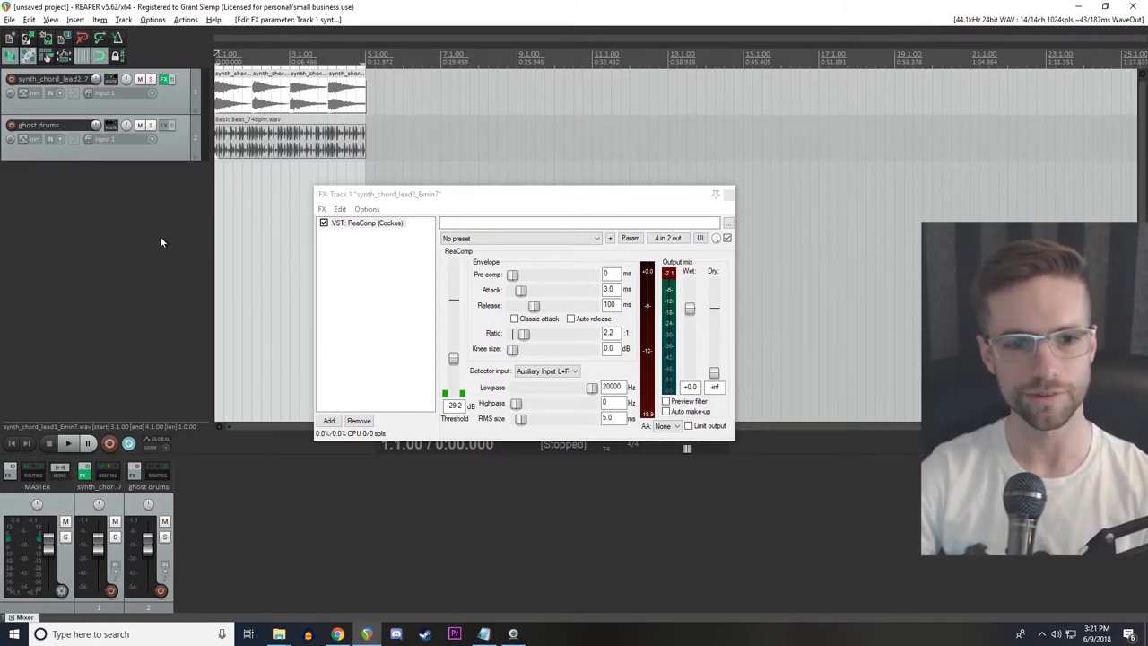
Step: Restart playback and select Swerve Cym_74bpm.wav in the Ivo Shandor Beats folder
{"action": "left_click", "coordinate": [68, 443]}
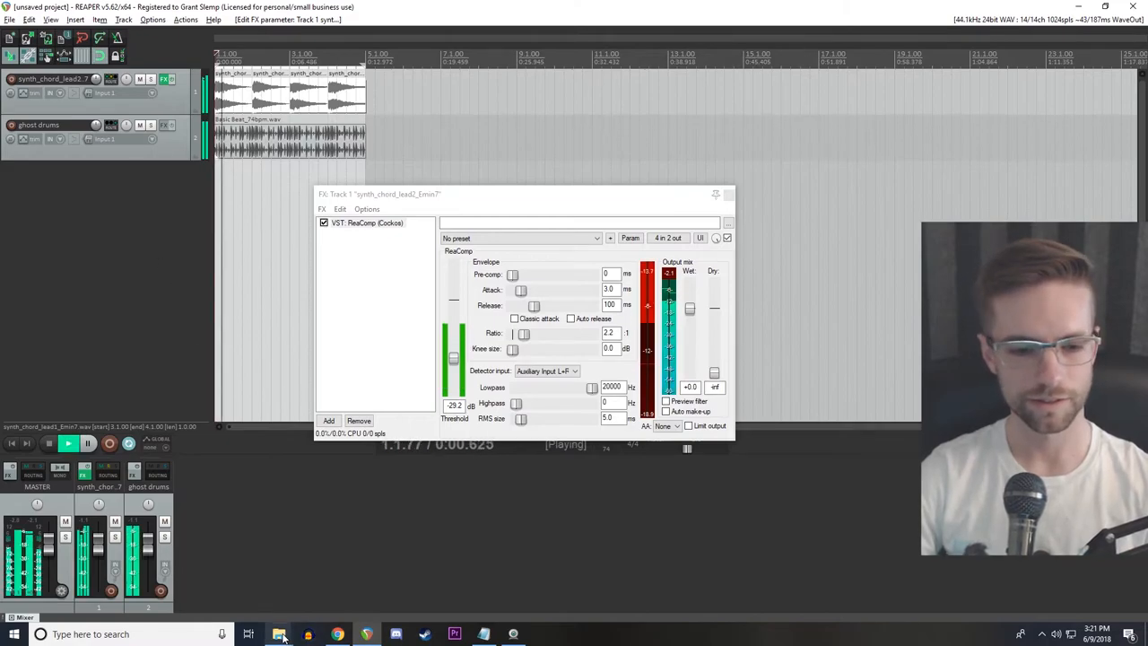
{"action": "left_click", "coordinate": [280, 635]}
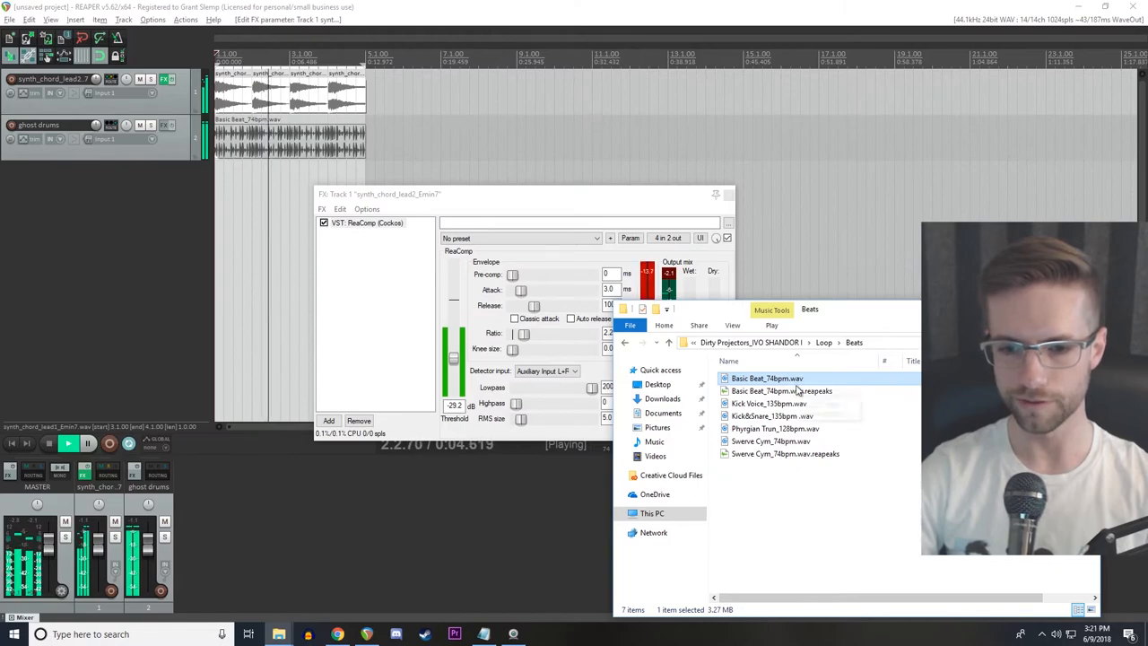
{"action": "left_click", "coordinate": [769, 441]}
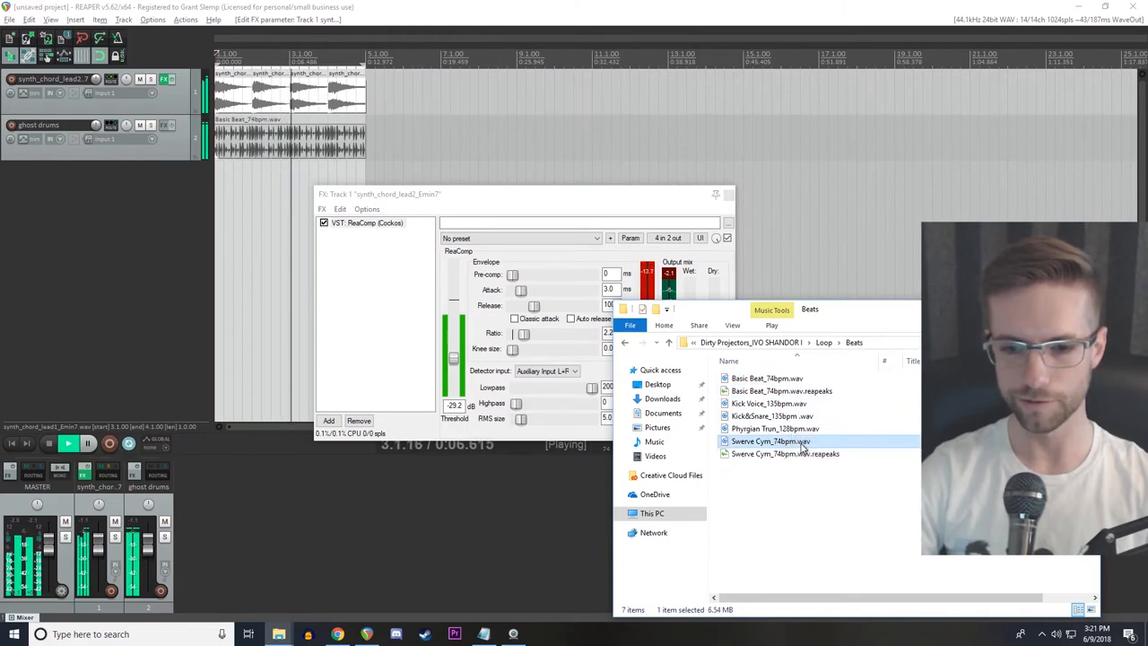
{"action": "mouse_move", "coordinate": [803, 452]}
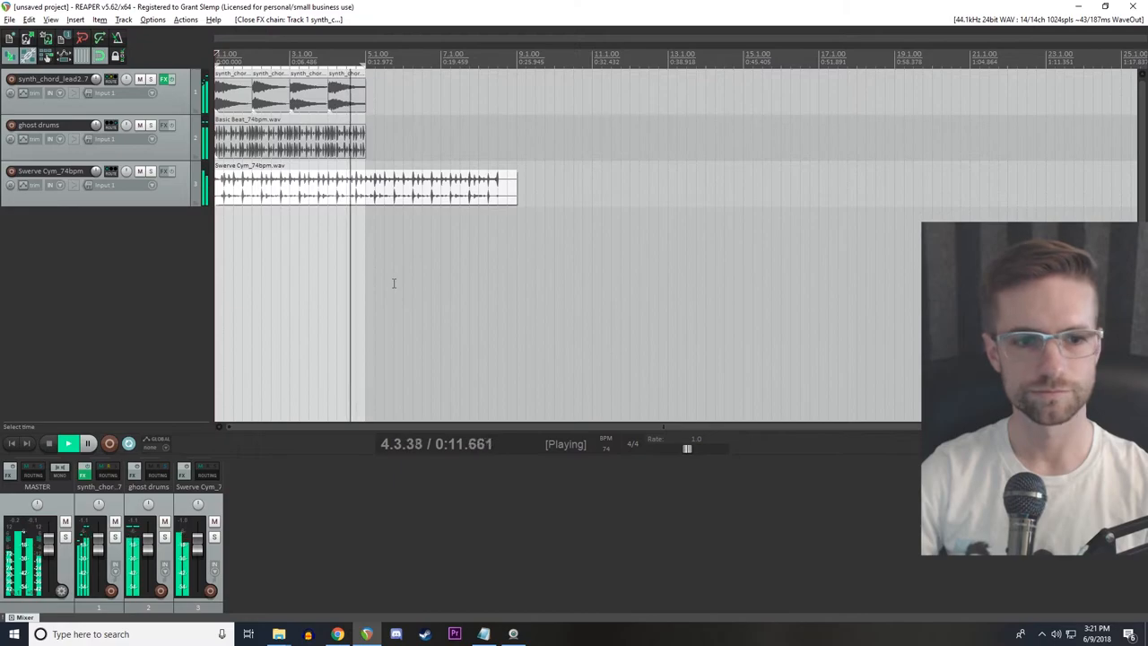
Step: Stop playback and show the ghost drums routing with its send to the synth chord track
{"action": "left_click", "coordinate": [48, 443]}
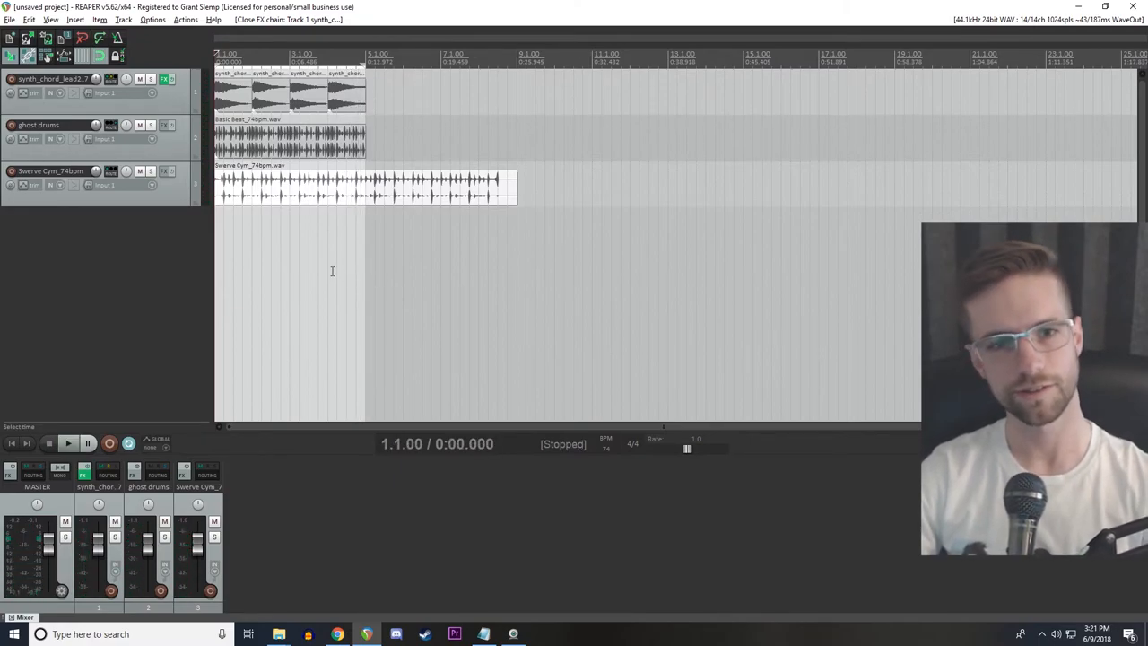
{"action": "left_click", "coordinate": [287, 144]}
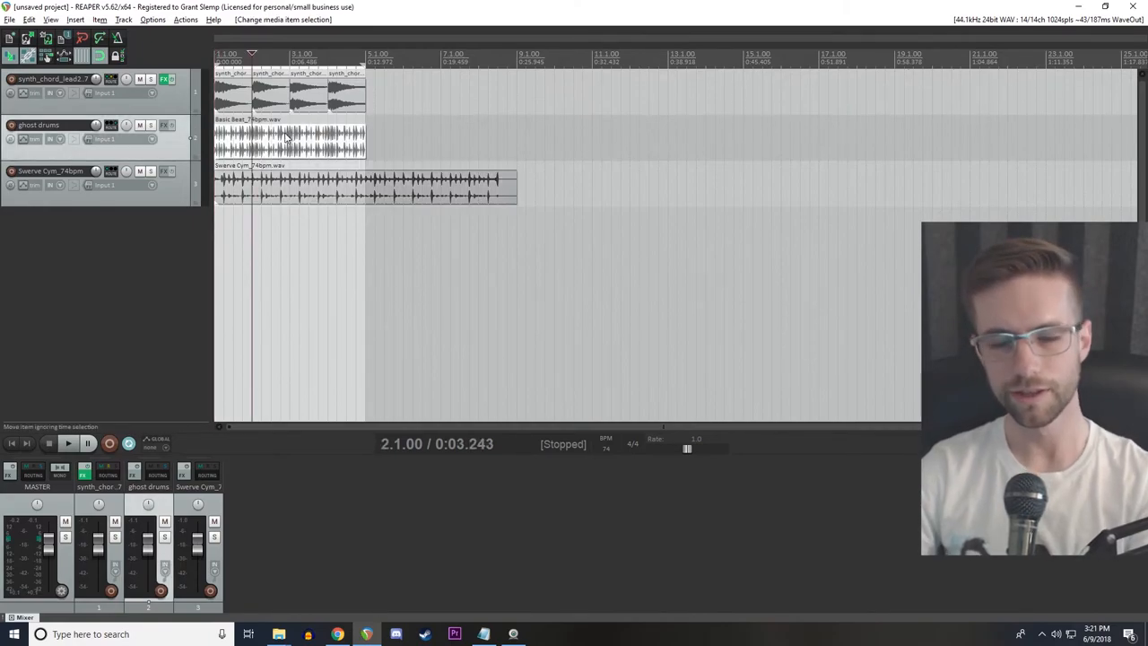
{"action": "left_click", "coordinate": [287, 140]}
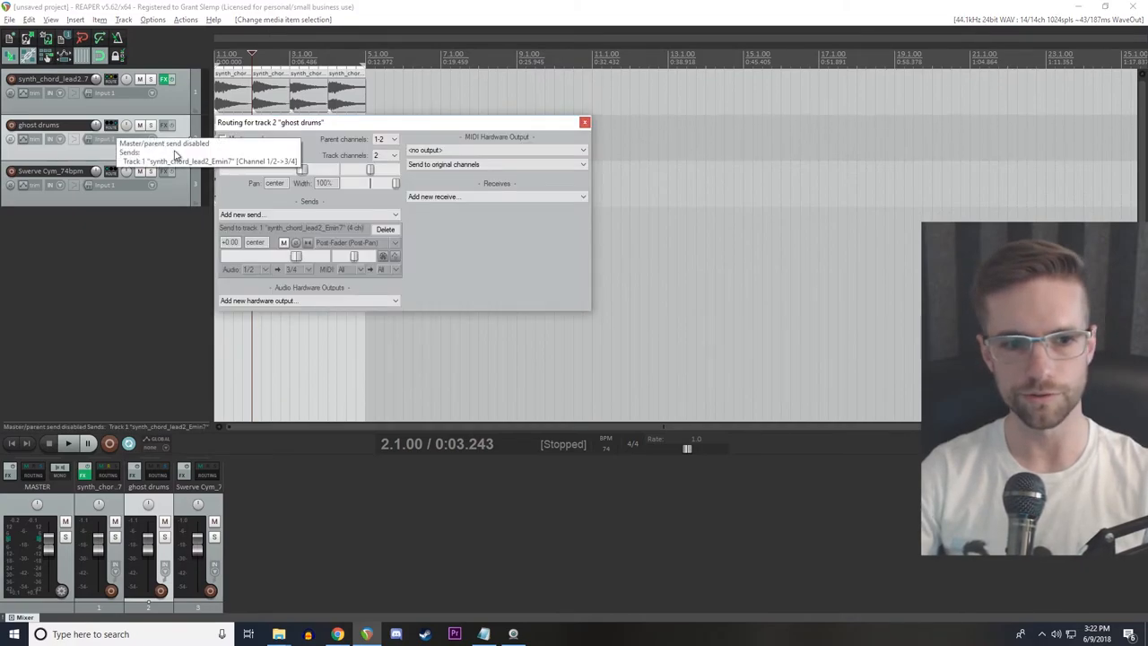
Step: Dismiss the 'Routing for track 2' window, leaving the three-track project stopped at the start
{"action": "left_click", "coordinate": [222, 140]}
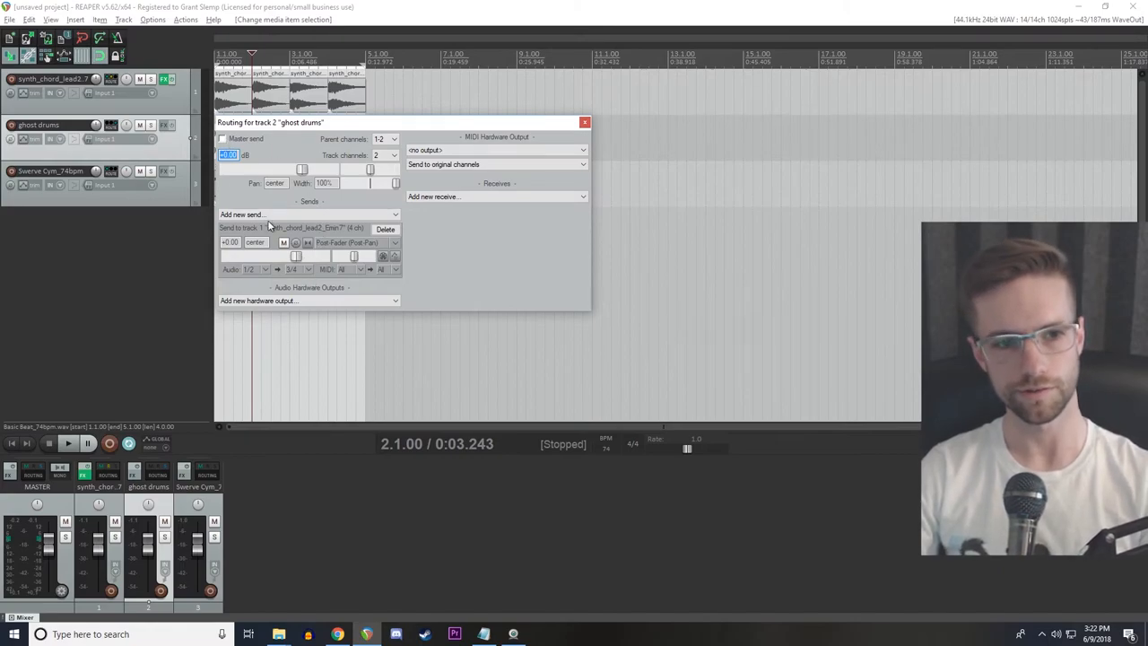
{"action": "mouse_move", "coordinate": [158, 102]}
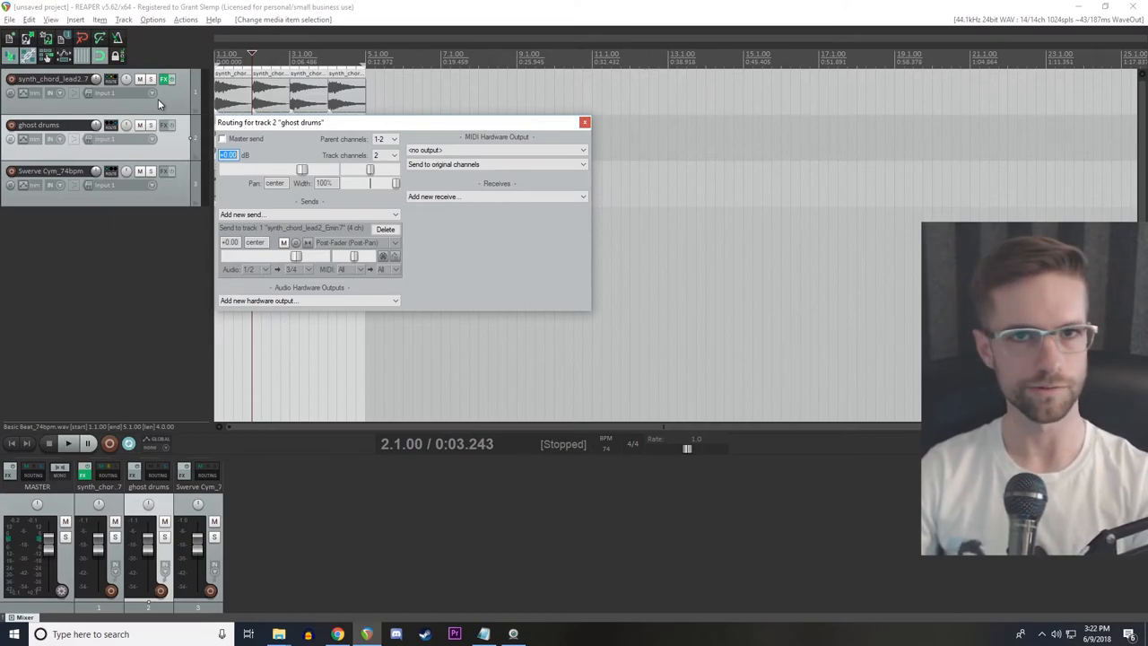
{"action": "left_click", "coordinate": [585, 122]}
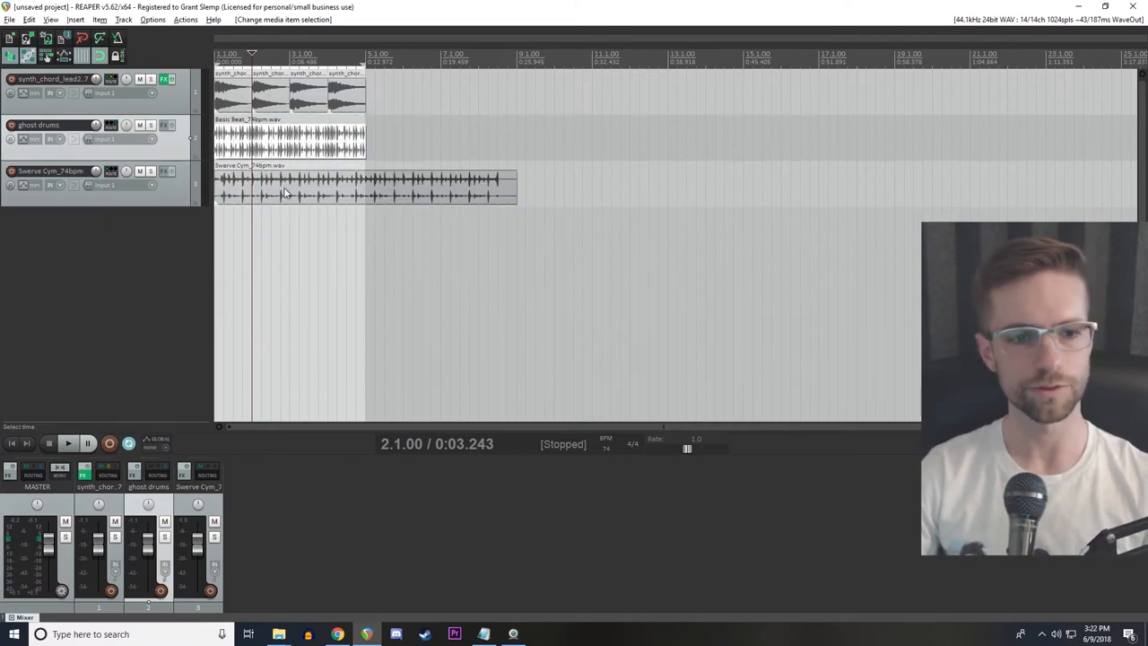
{"action": "left_click", "coordinate": [216, 54]}
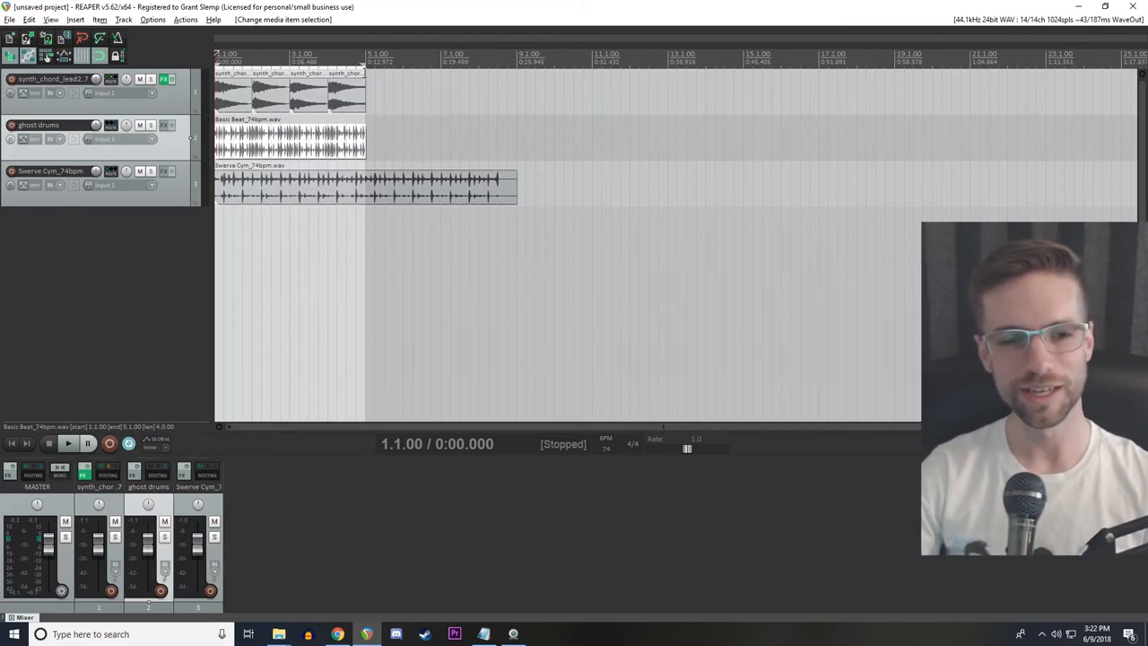
{"action": "mouse_move", "coordinate": [356, 115]}
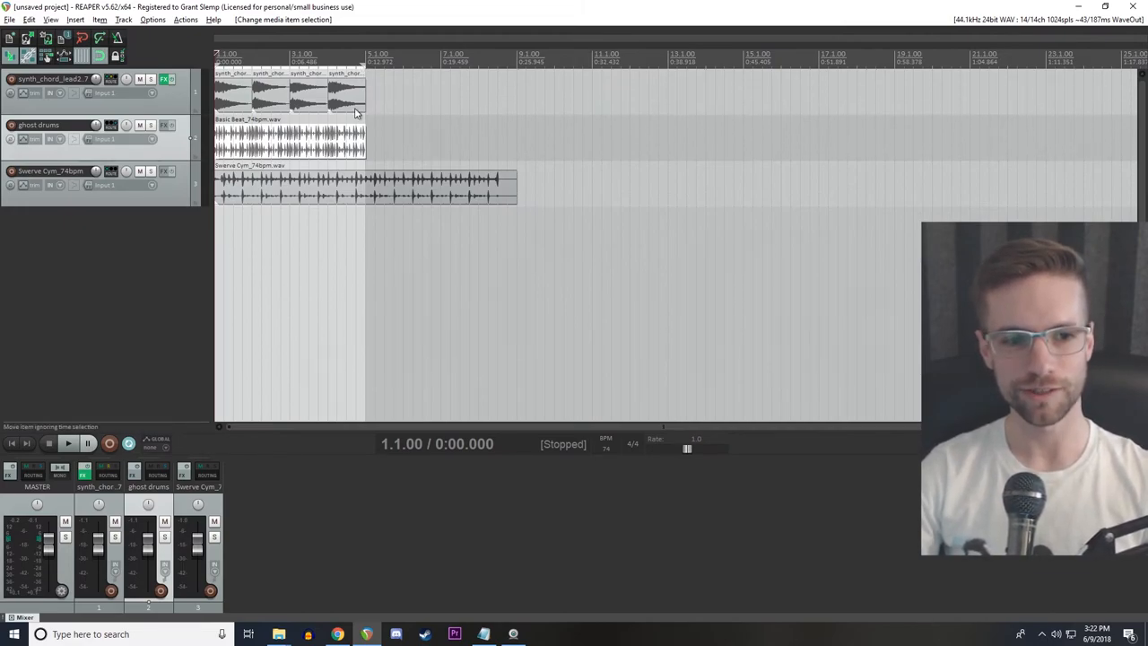